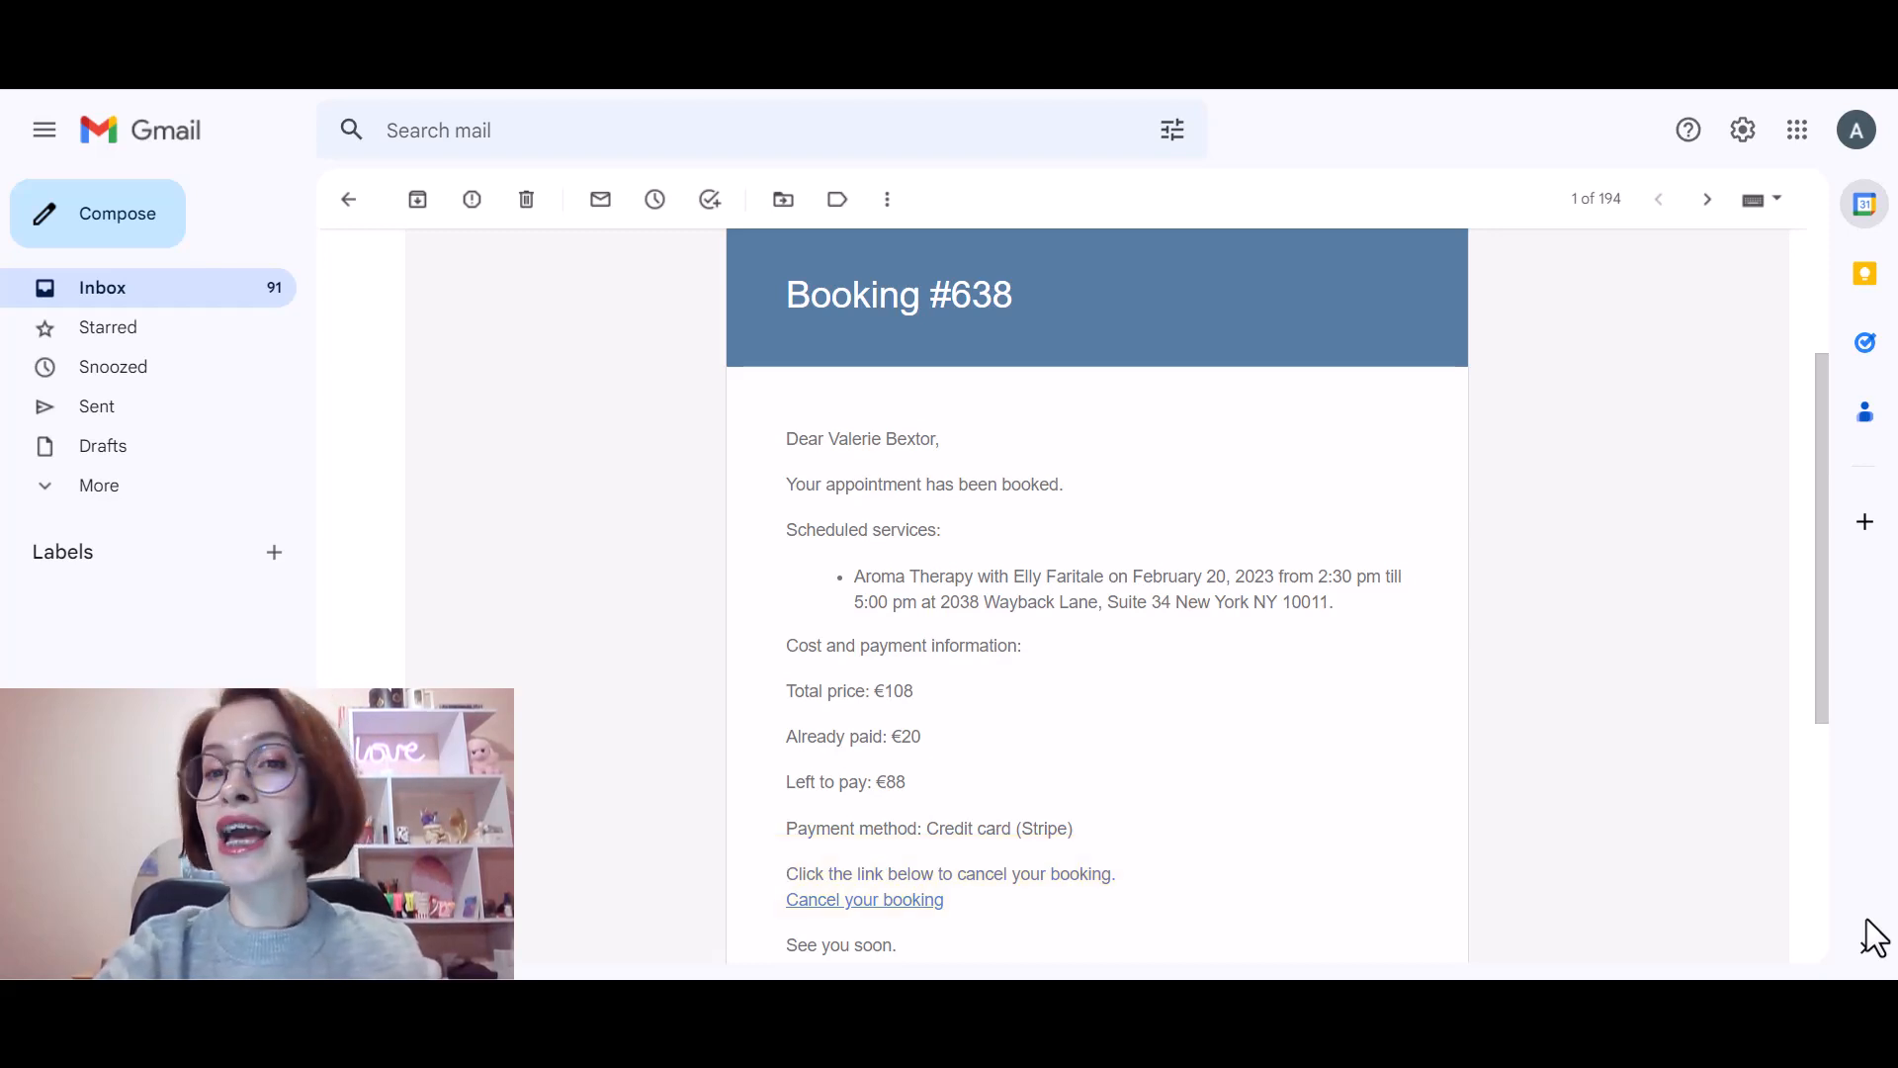
mouse_move(911, 903)
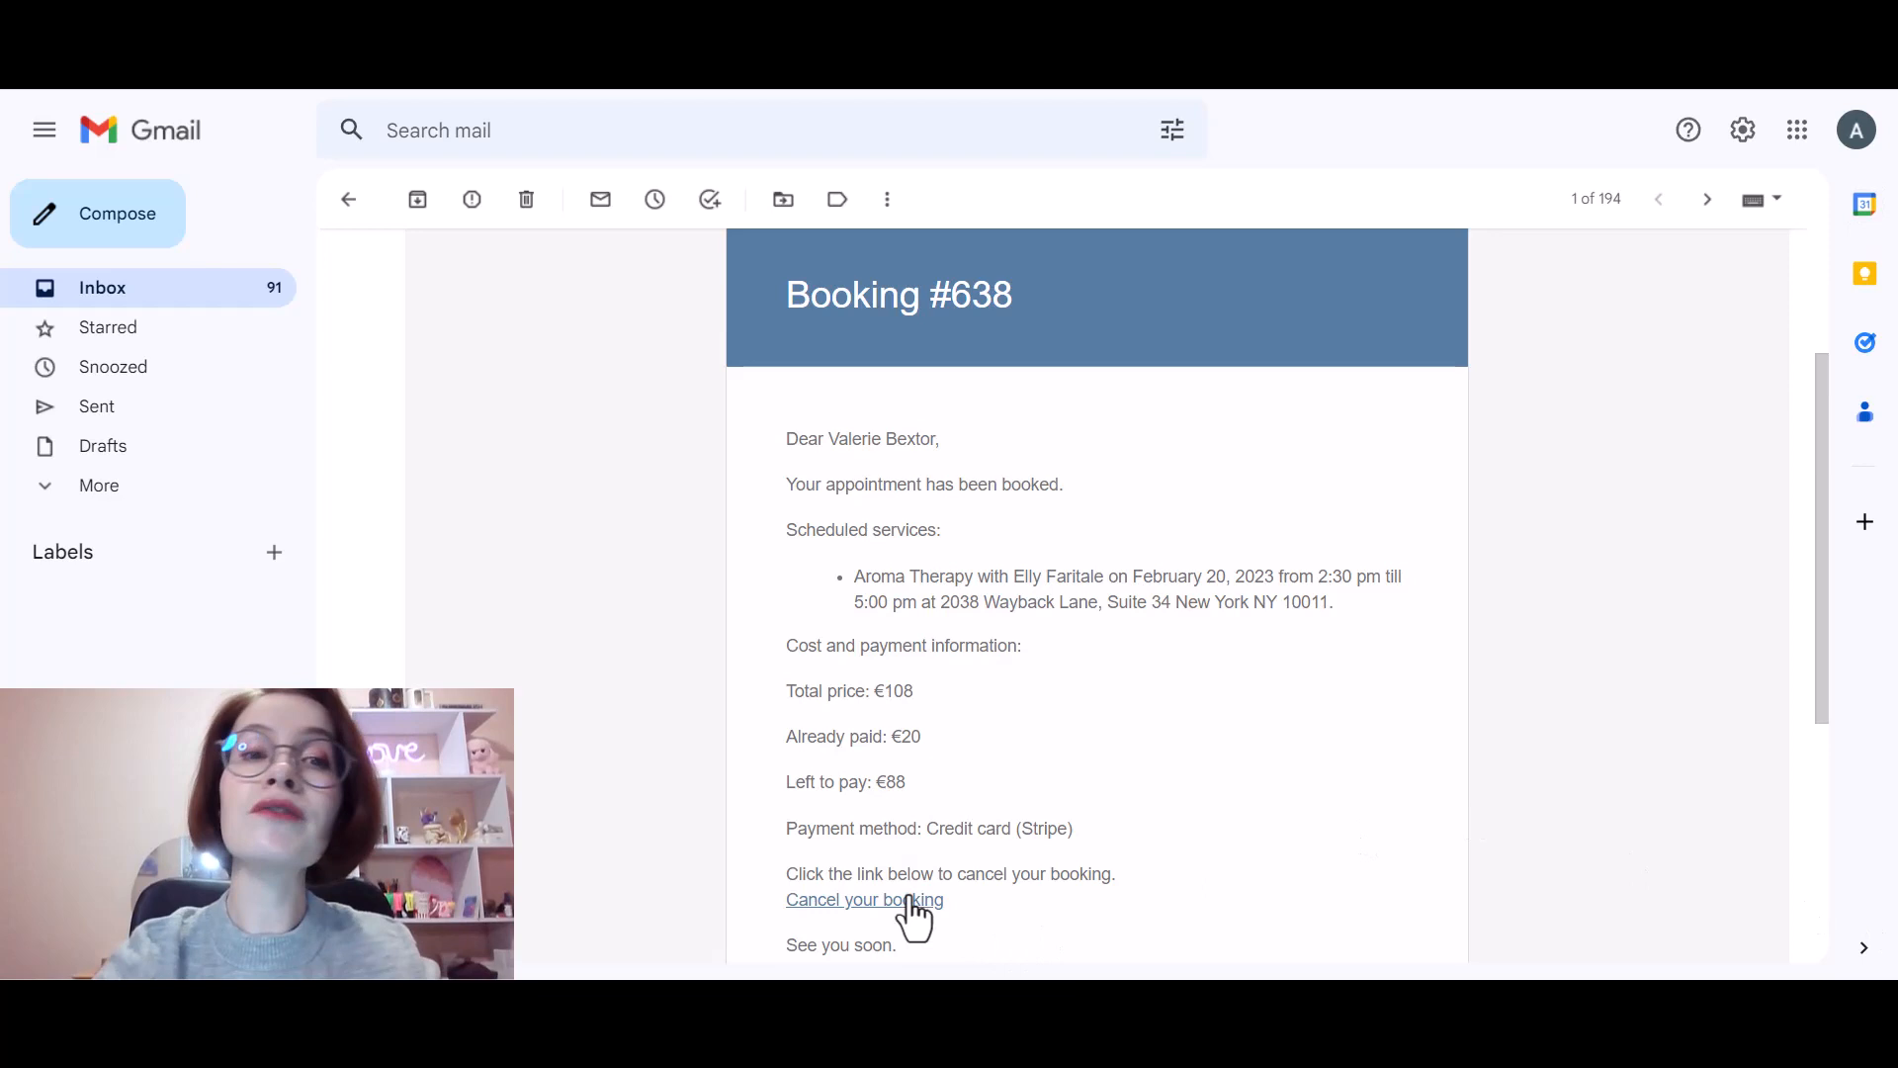
Follow the 'Cancel your booking' link in the Booking #638 Gmail email.
click(864, 900)
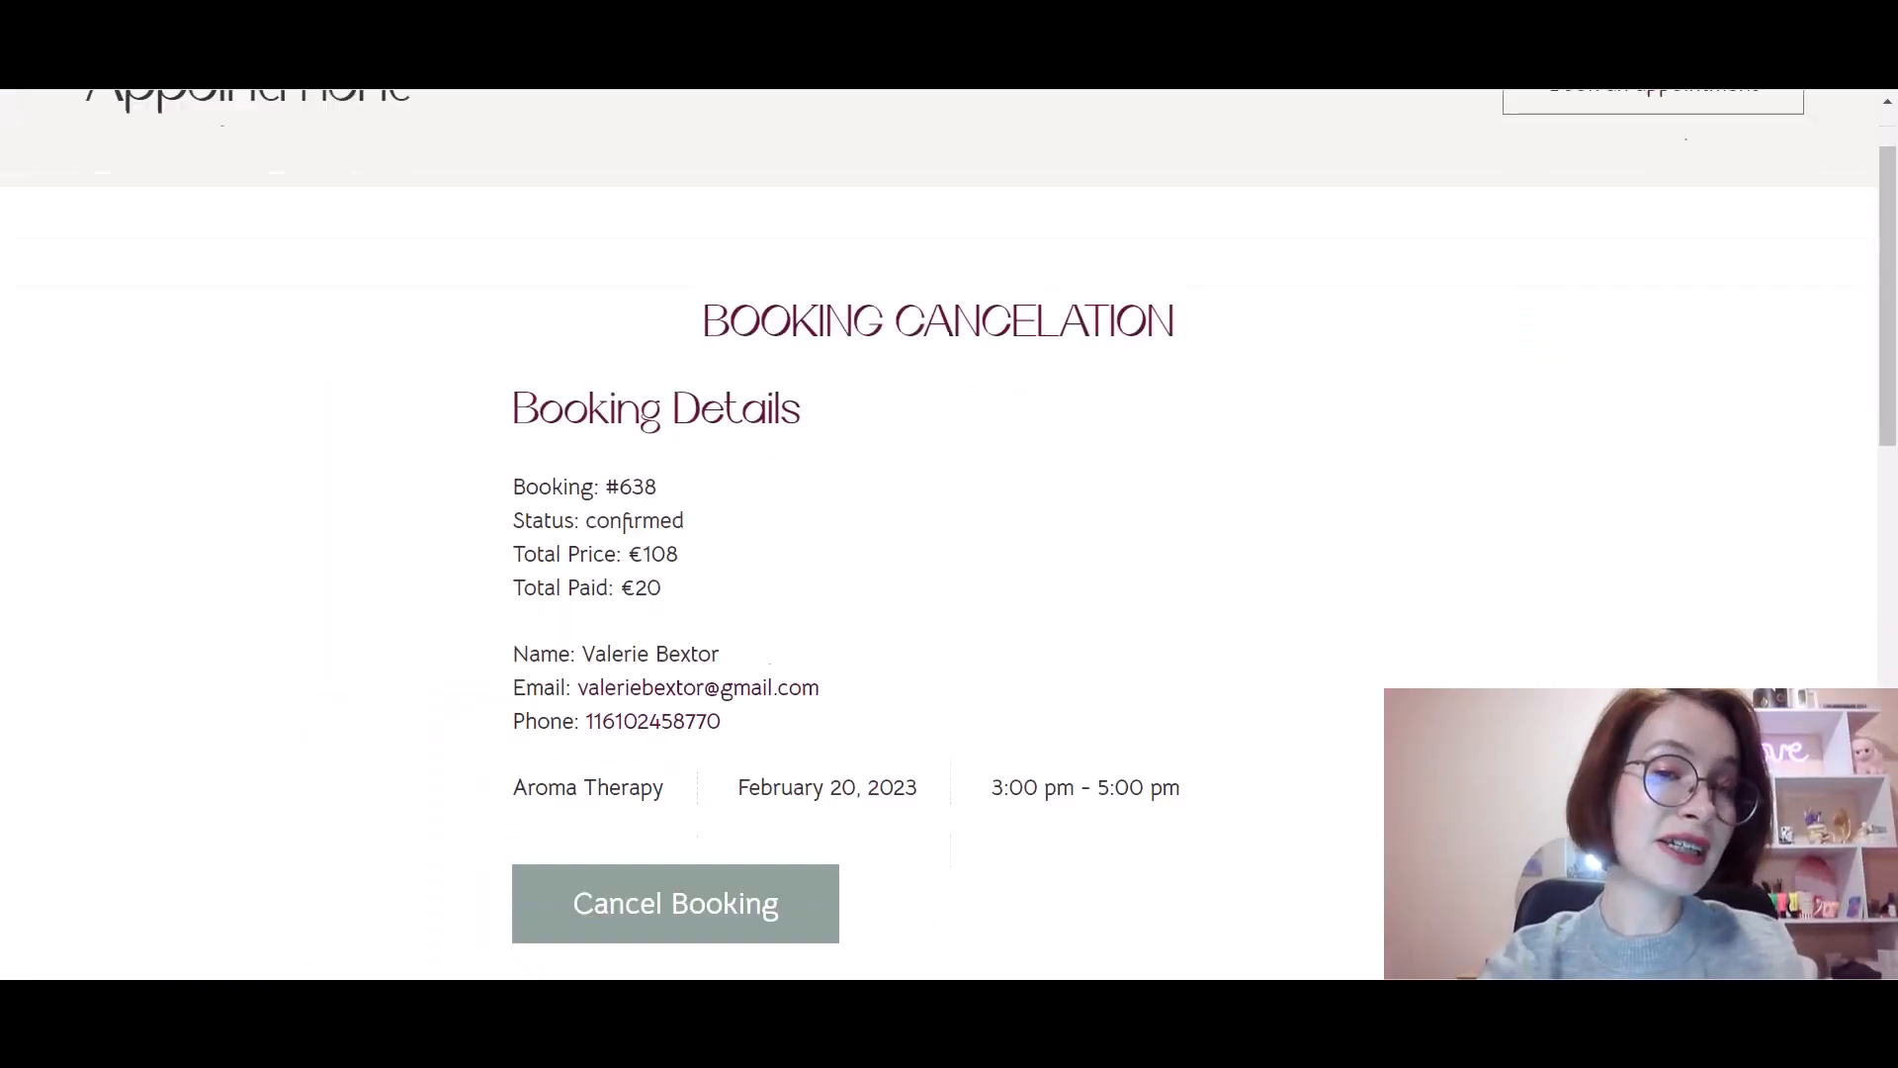
Leave the #638 cancellation page for the WordPress admin Dashboard.
scroll(down, 3)
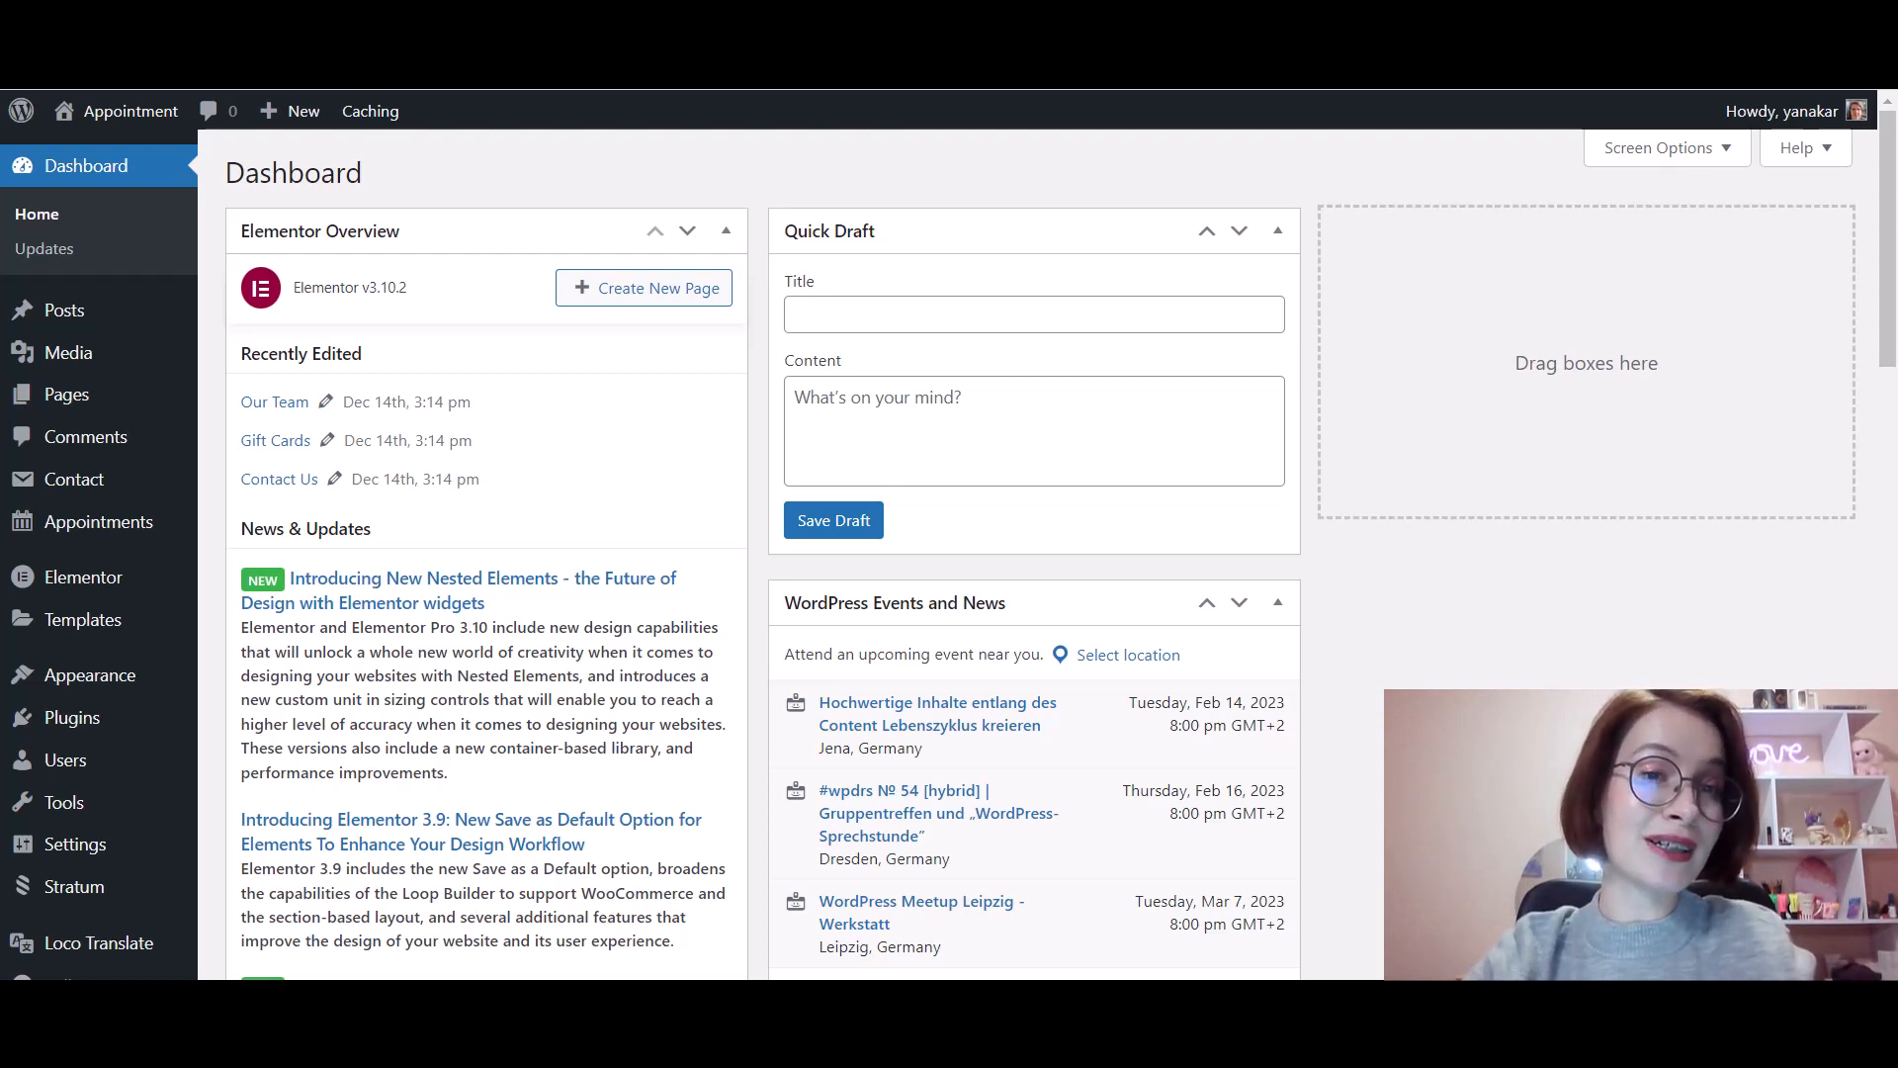
mouse_move(98, 521)
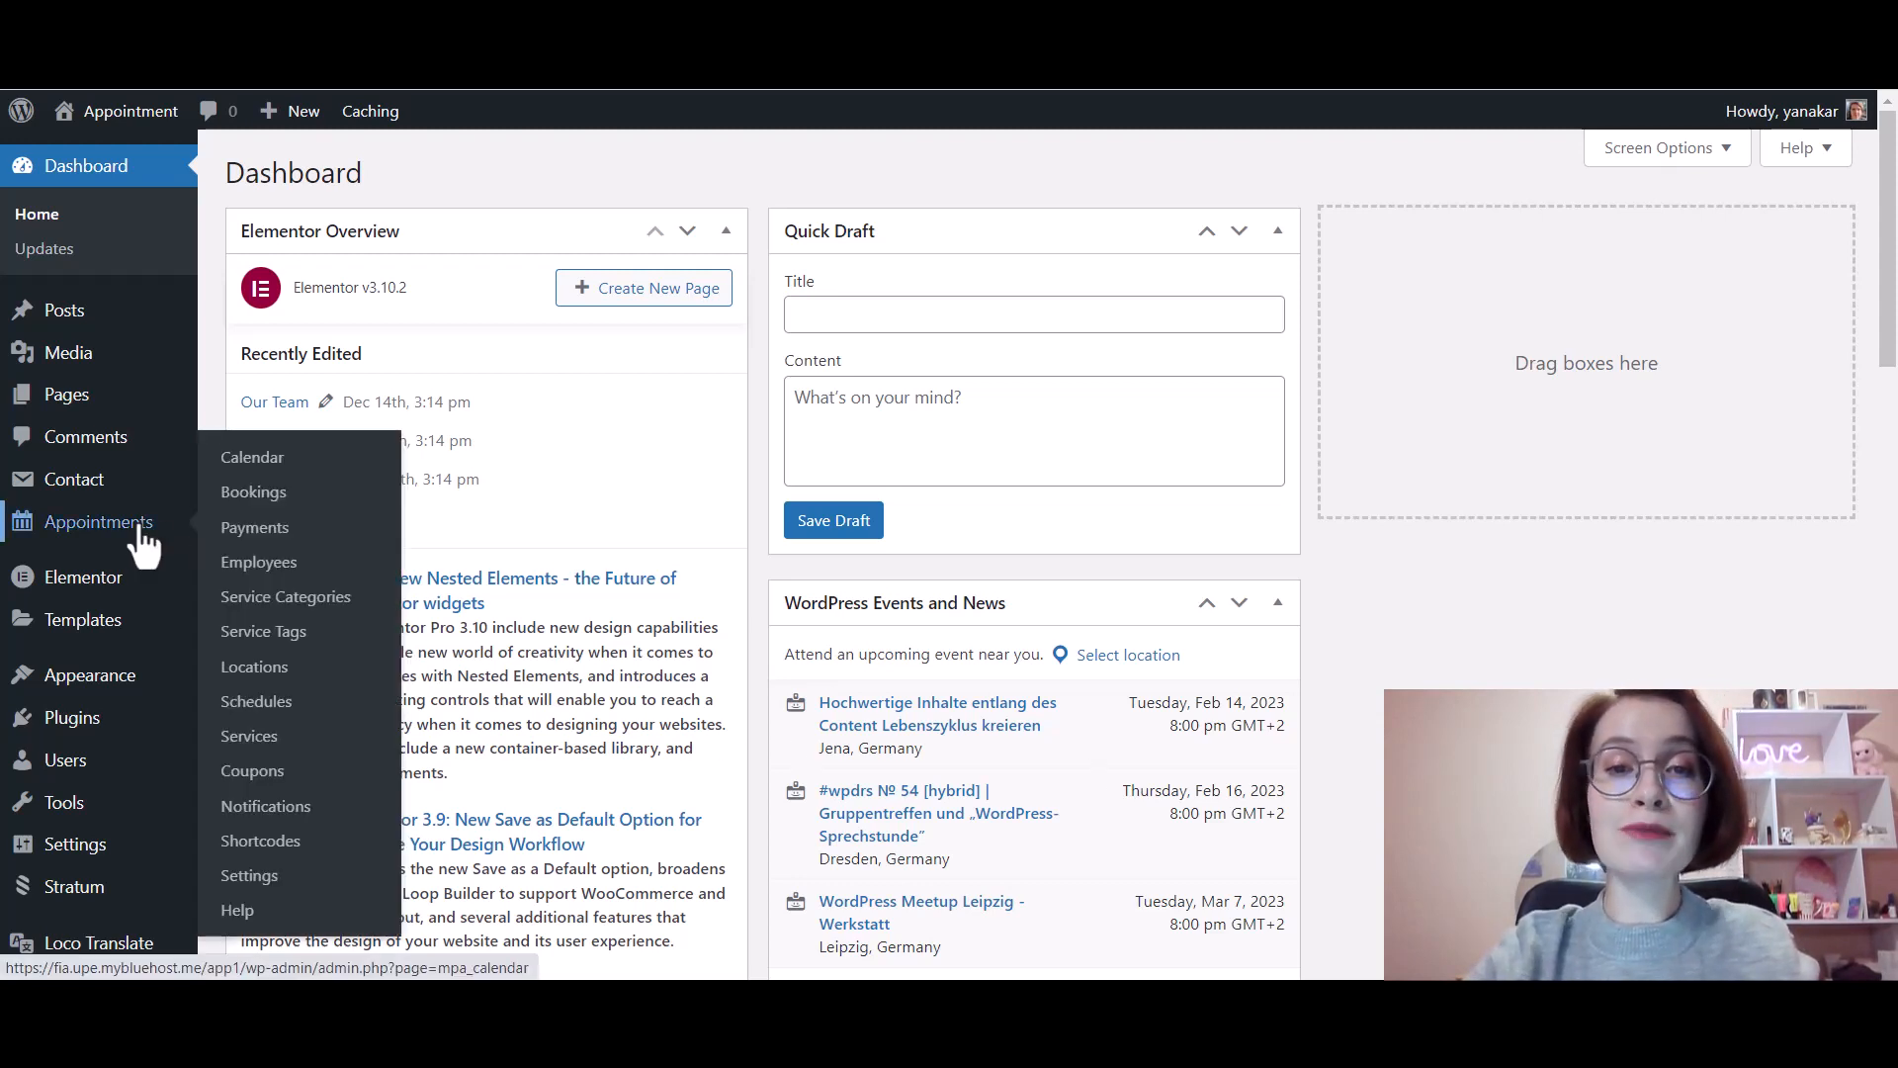
Open Appointments, then its Settings page, showing Booking Cancelation unchecked.
click(252, 457)
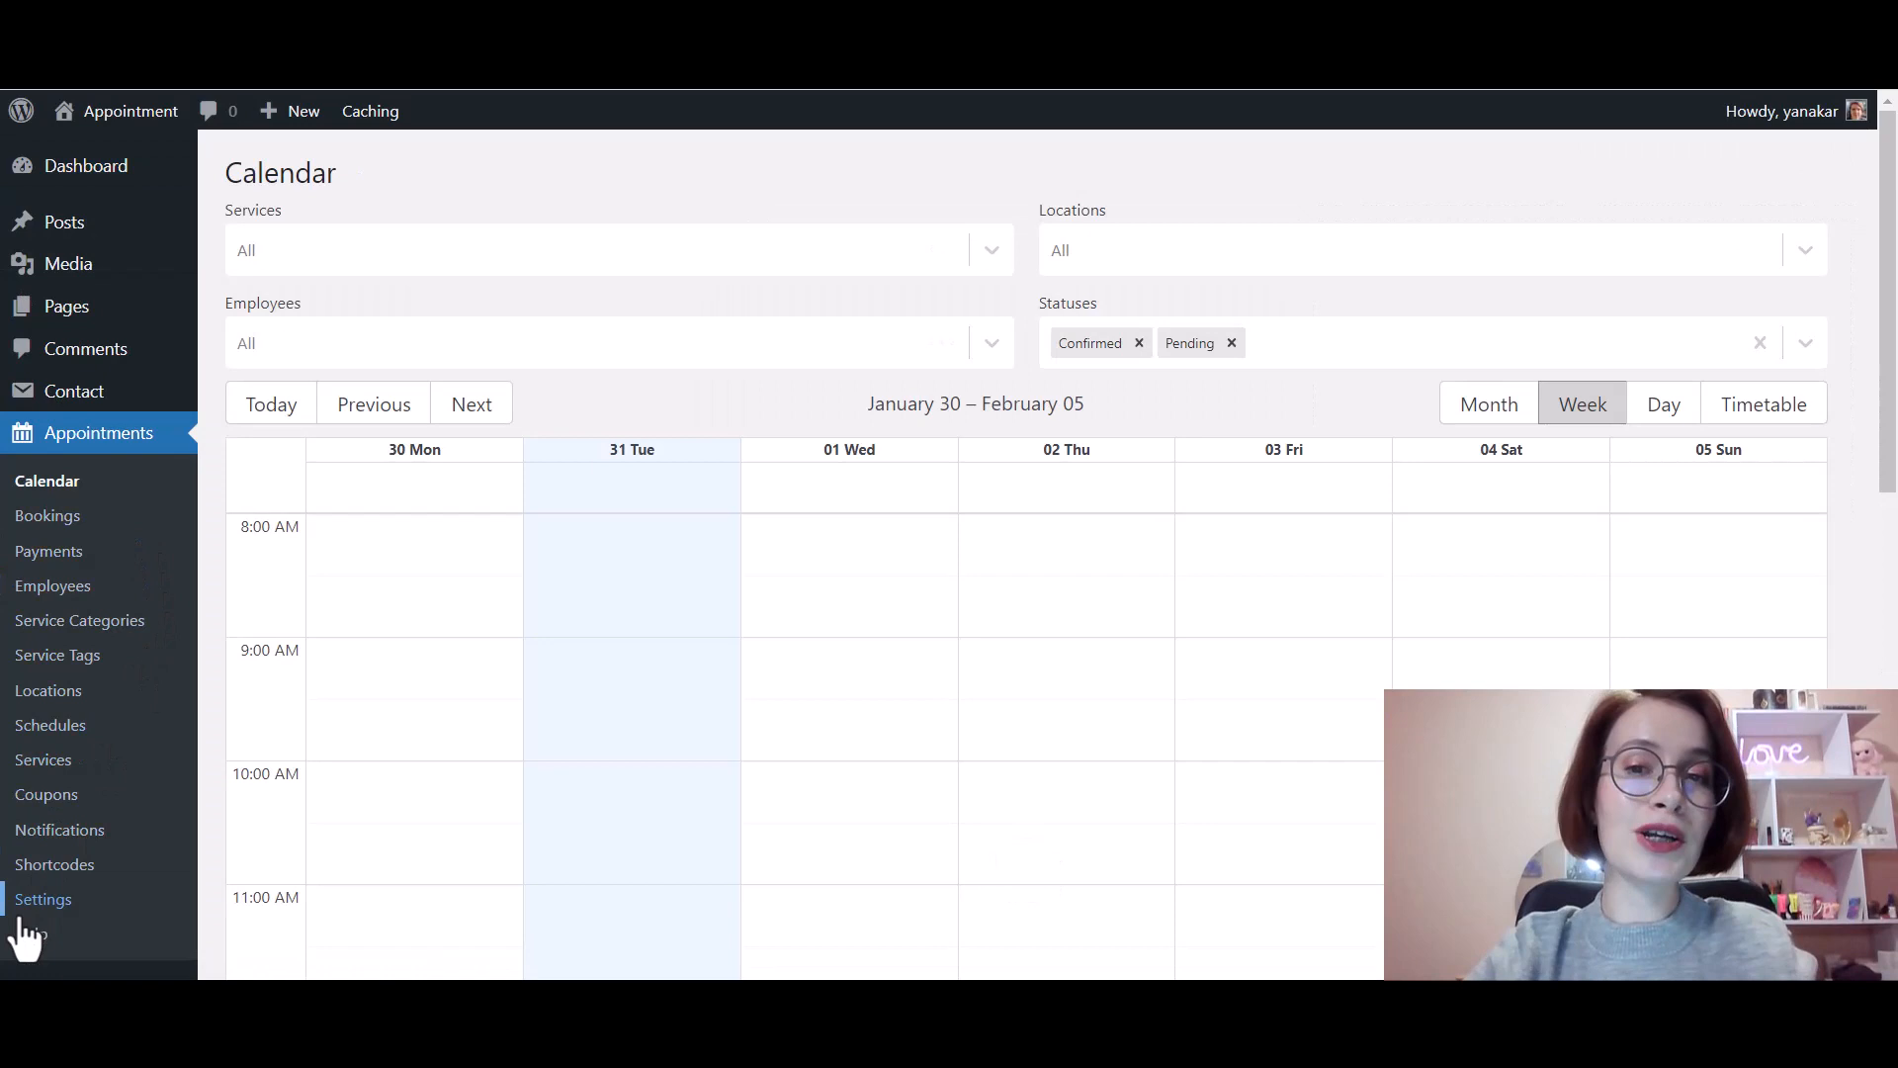
click(43, 899)
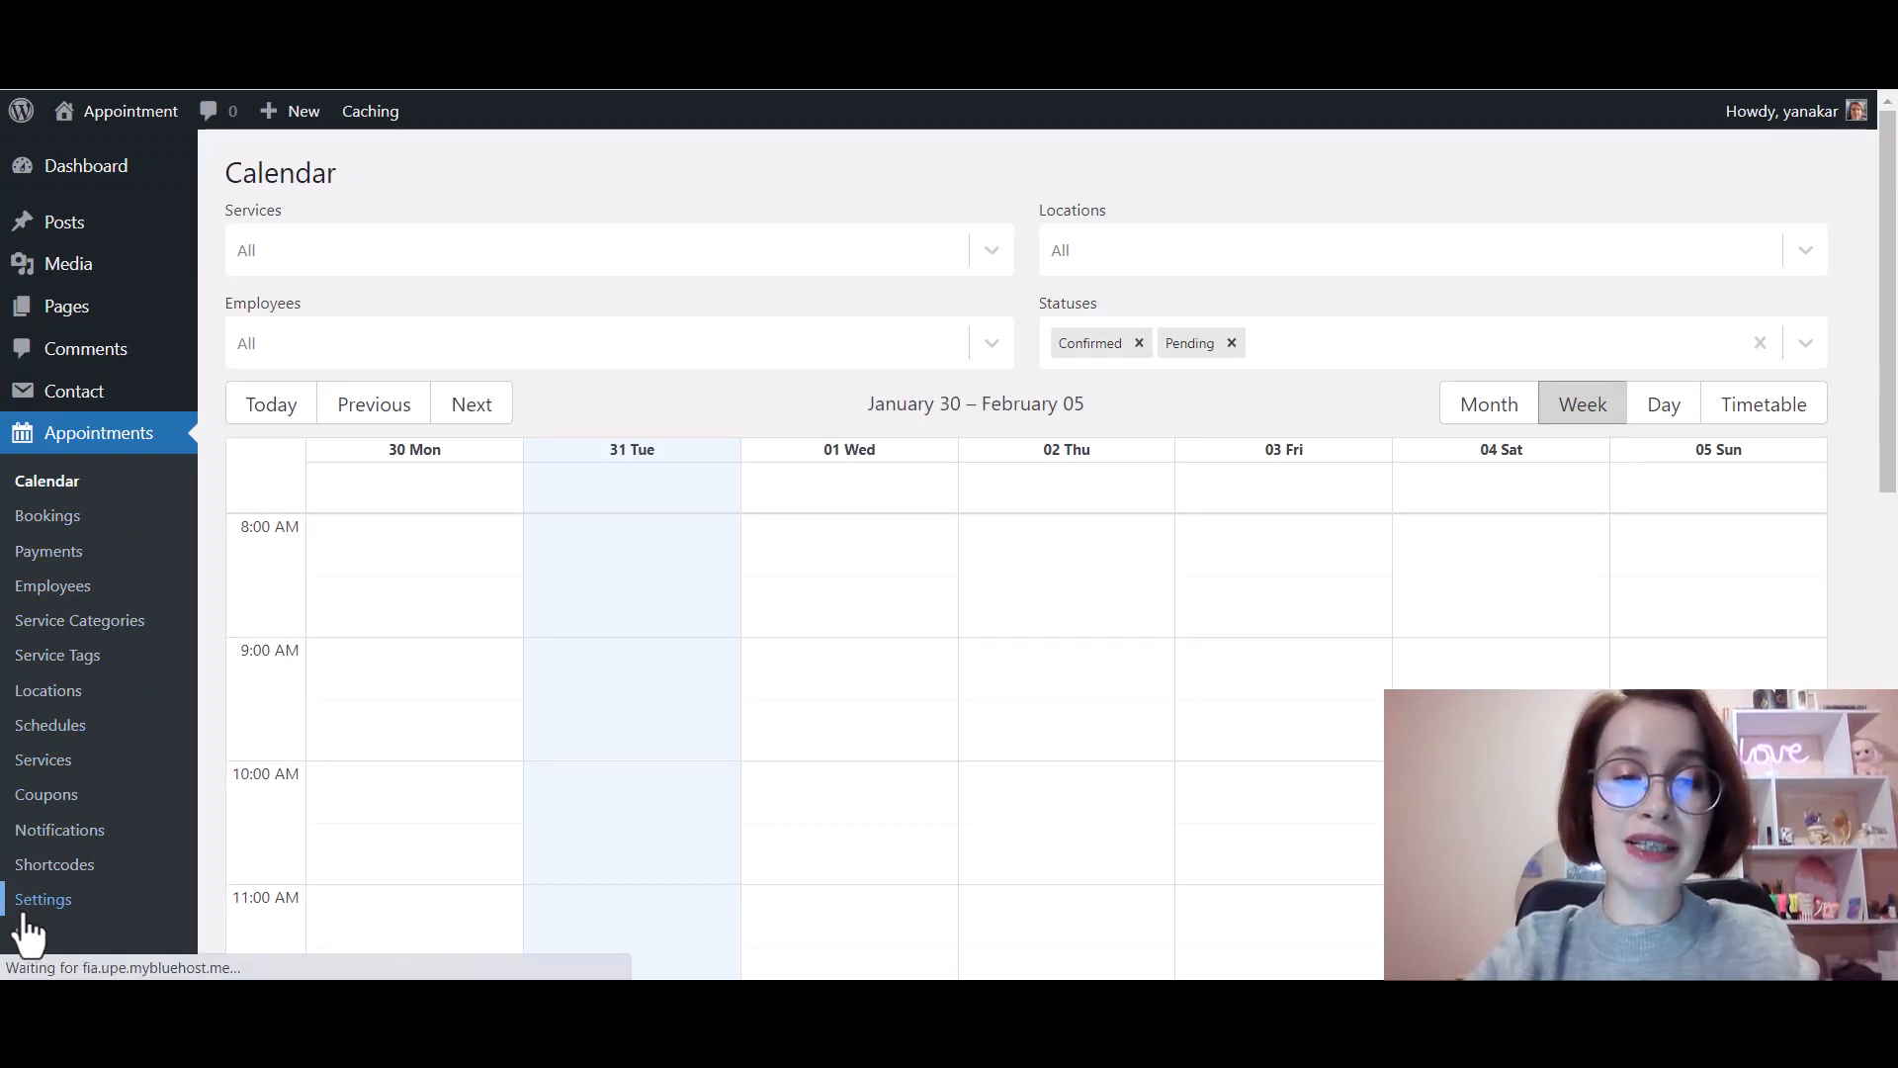
click(44, 899)
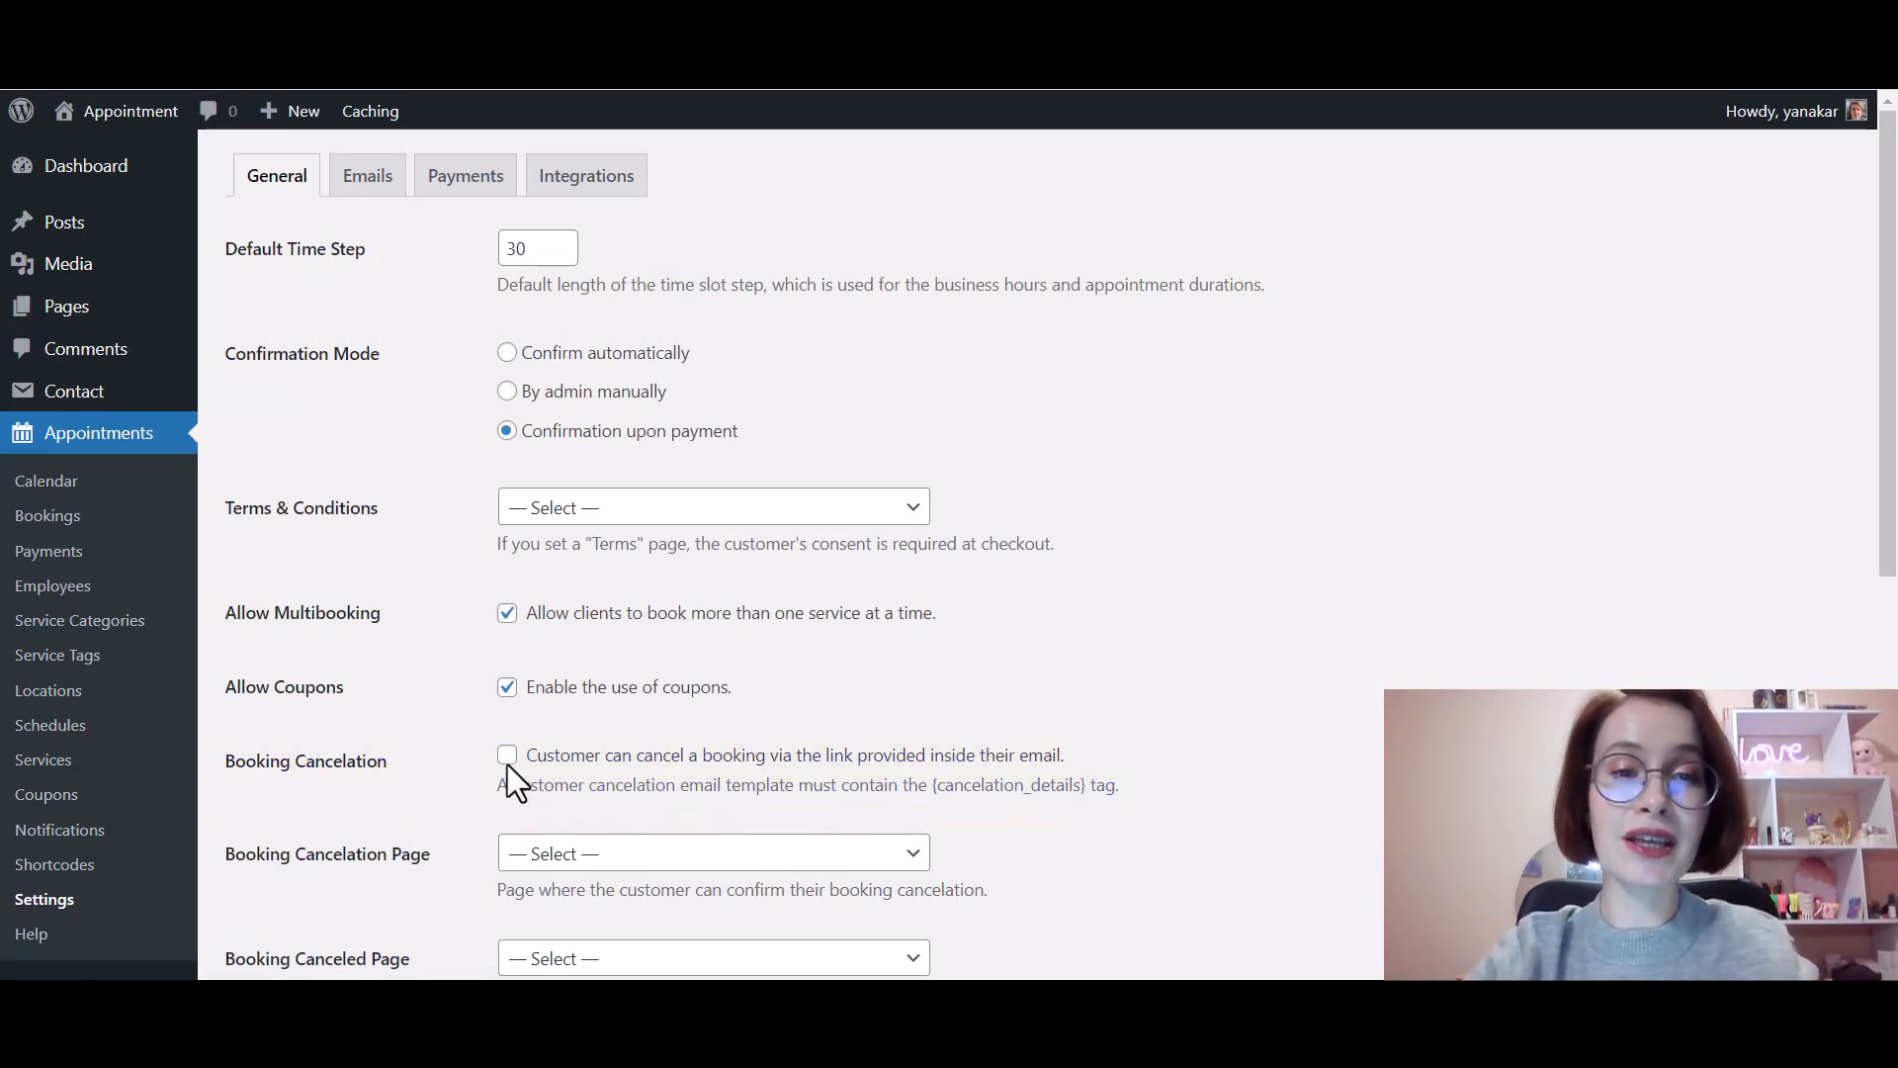
Enable the Booking Cancelation checkbox so customers can cancel via their email link.
click(506, 754)
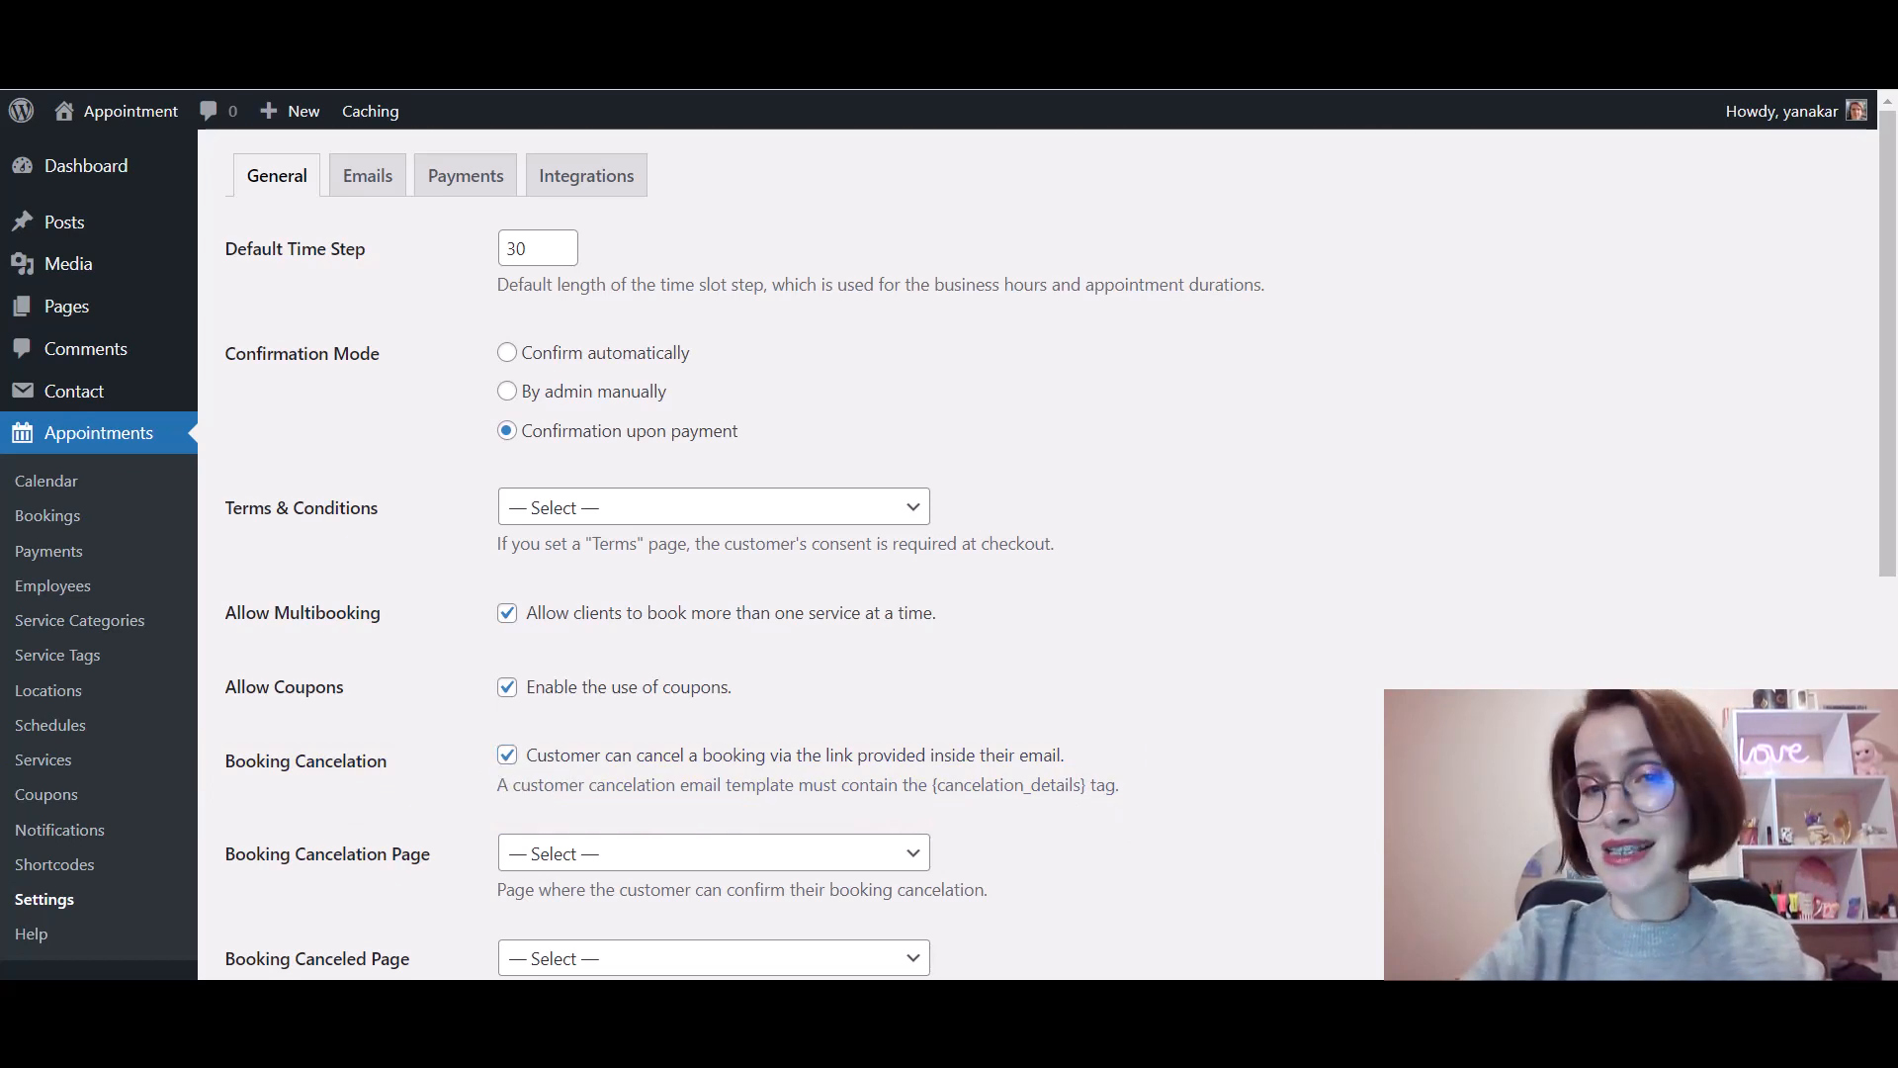
scroll(down, 3)
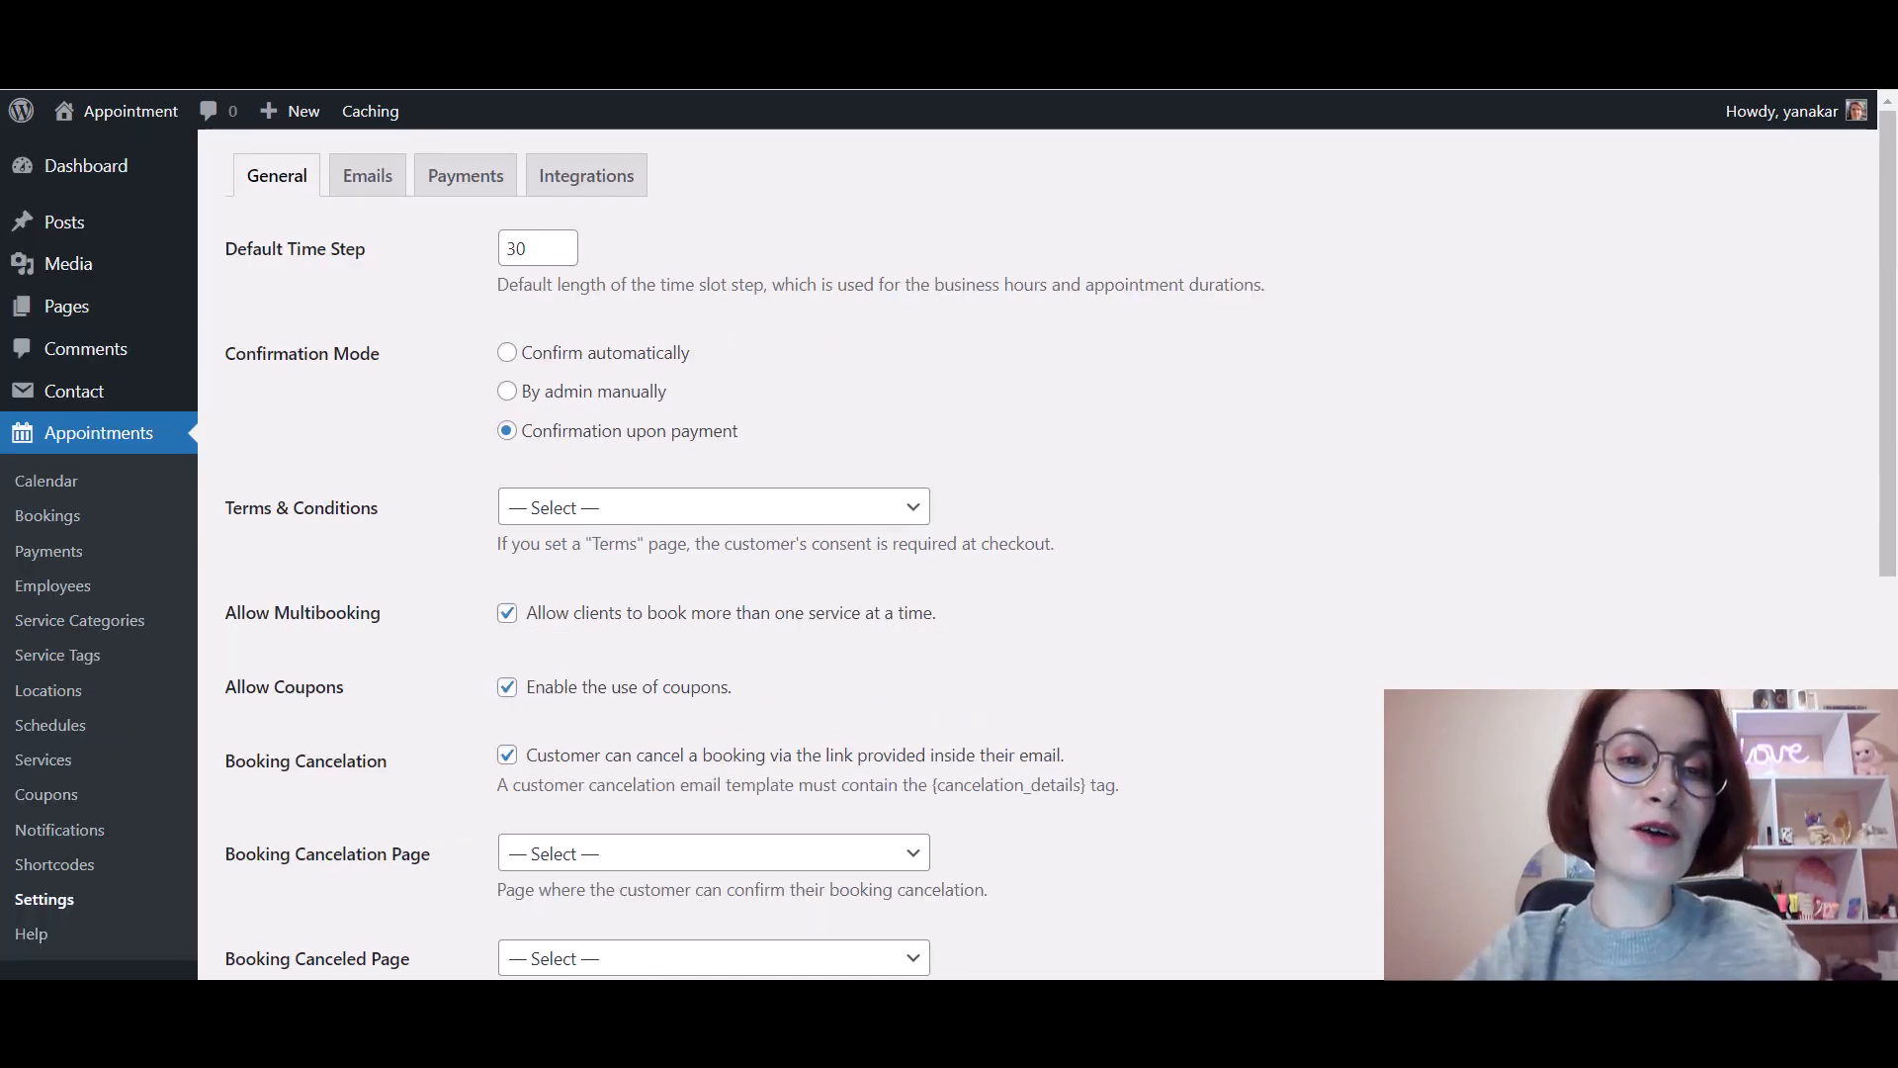
click(367, 175)
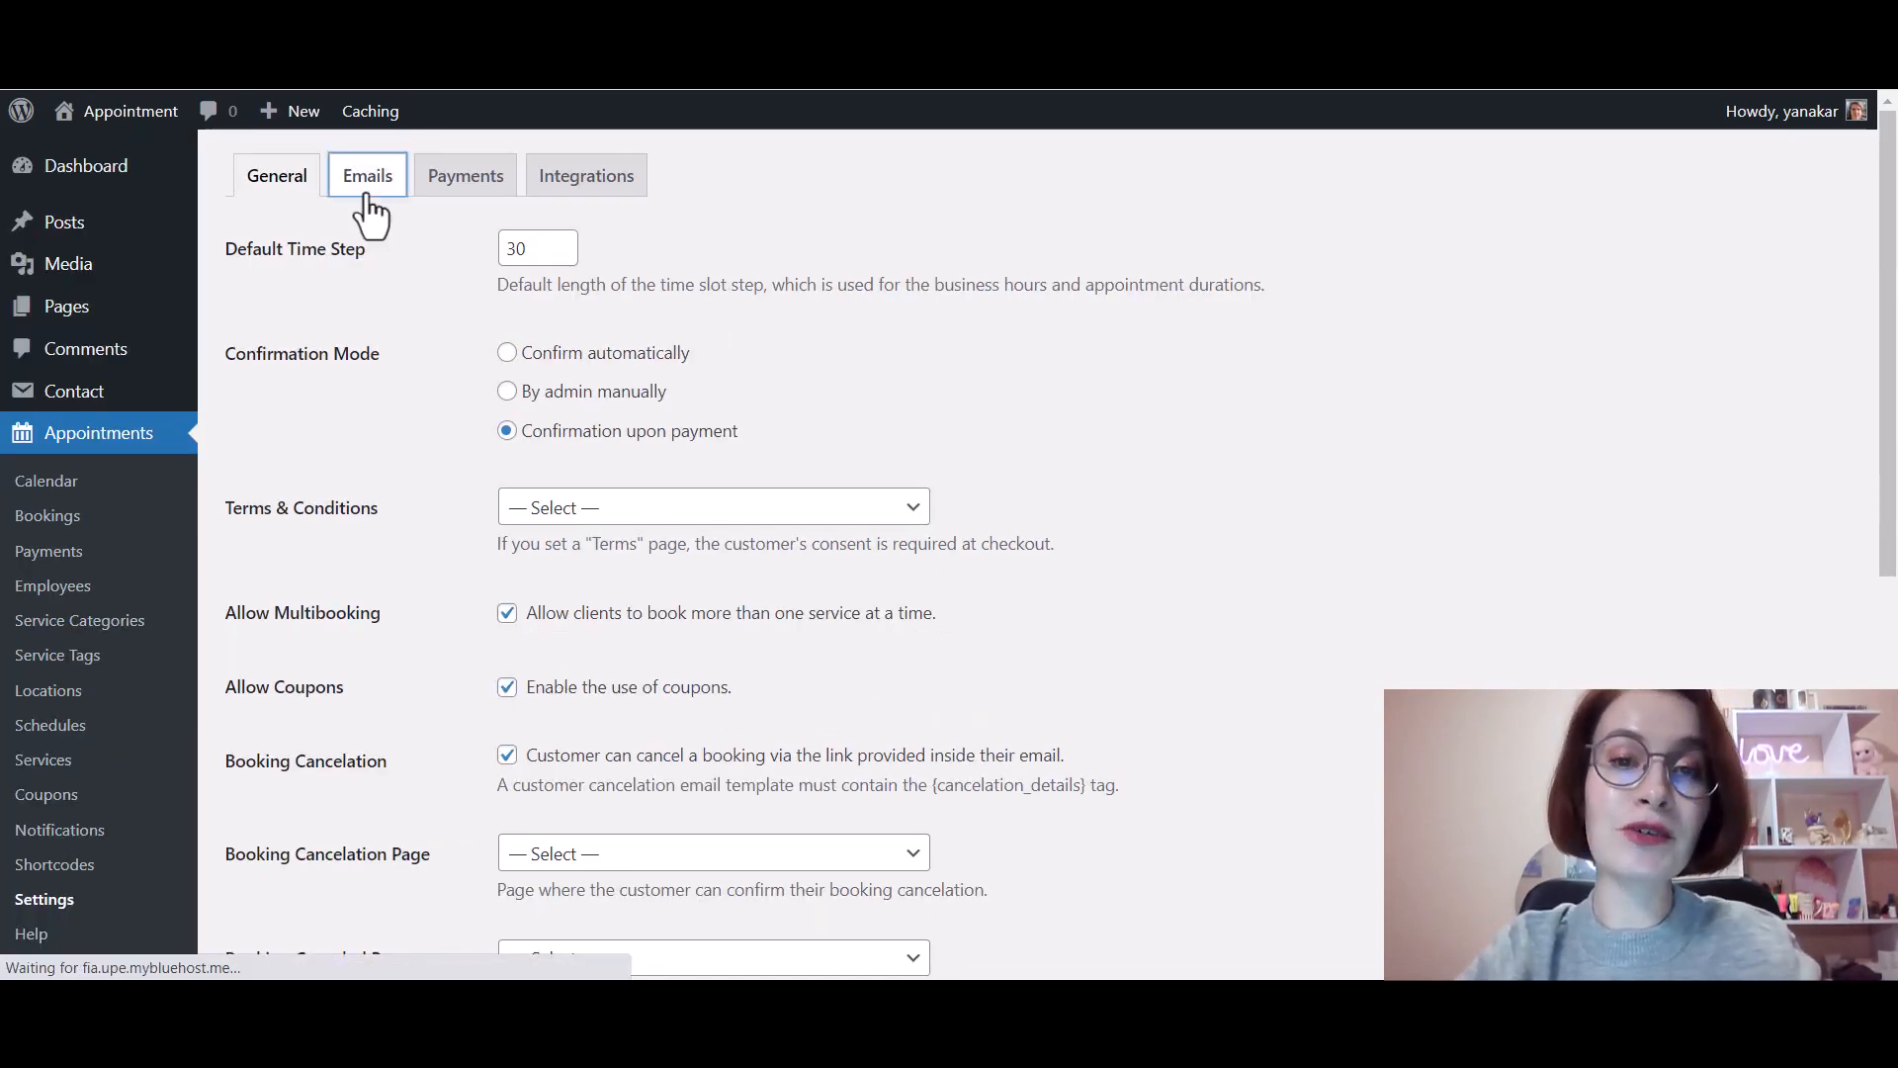
Review the Emails list and open the customer New Booking (Confirmation upon Payment) template.
click(367, 175)
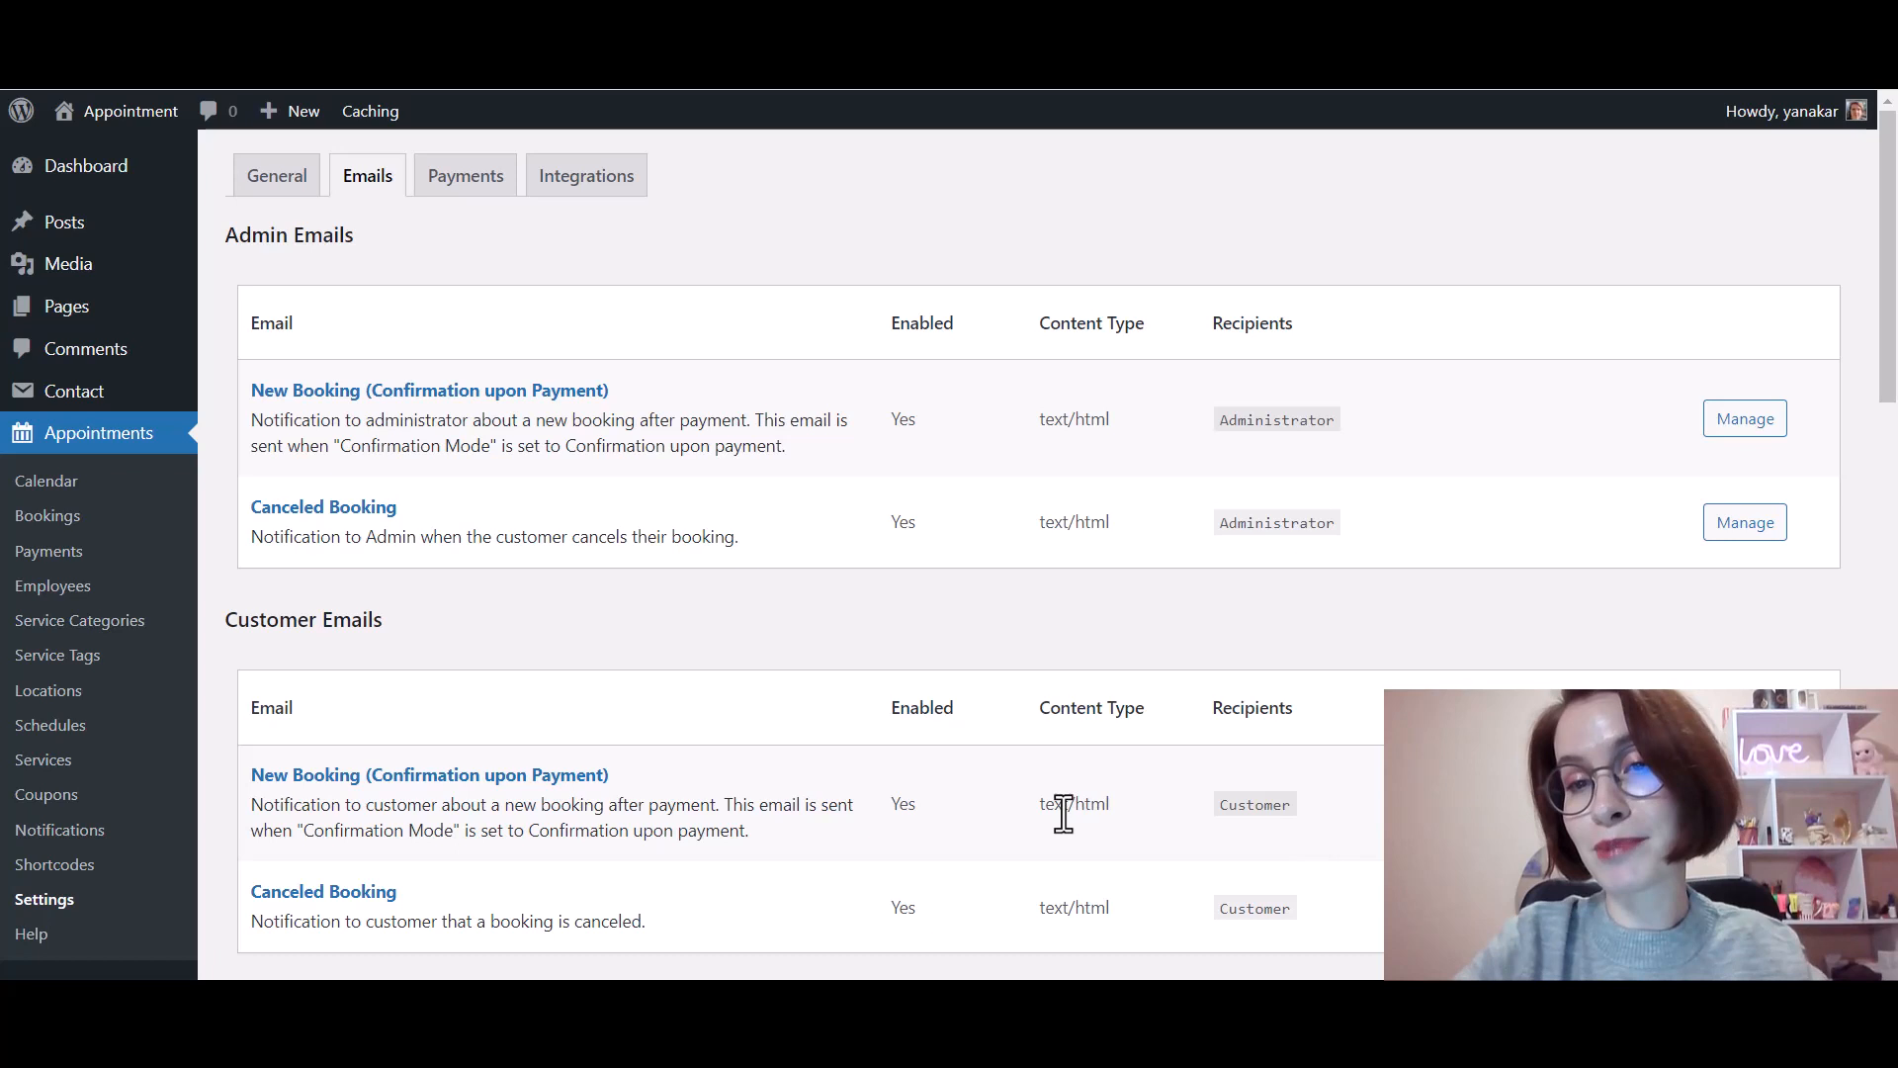
mouse_move(455, 815)
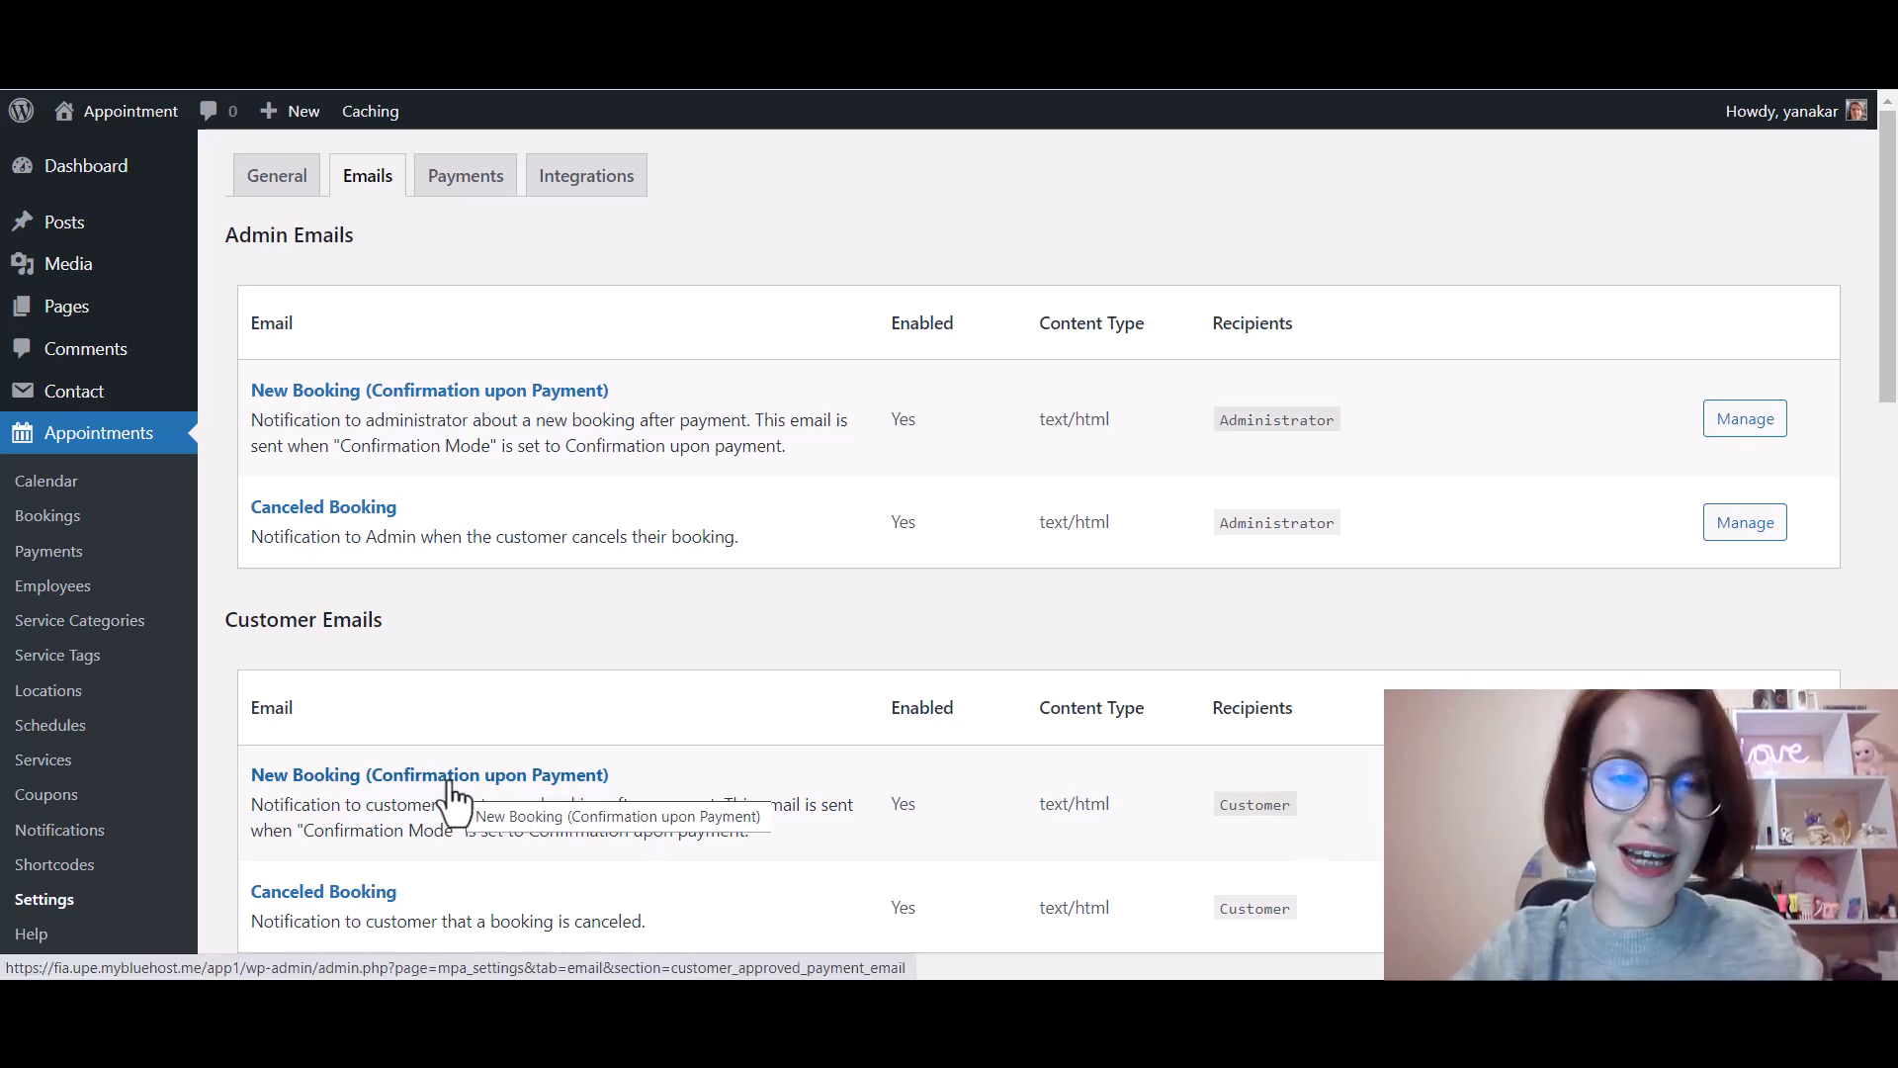
click(428, 775)
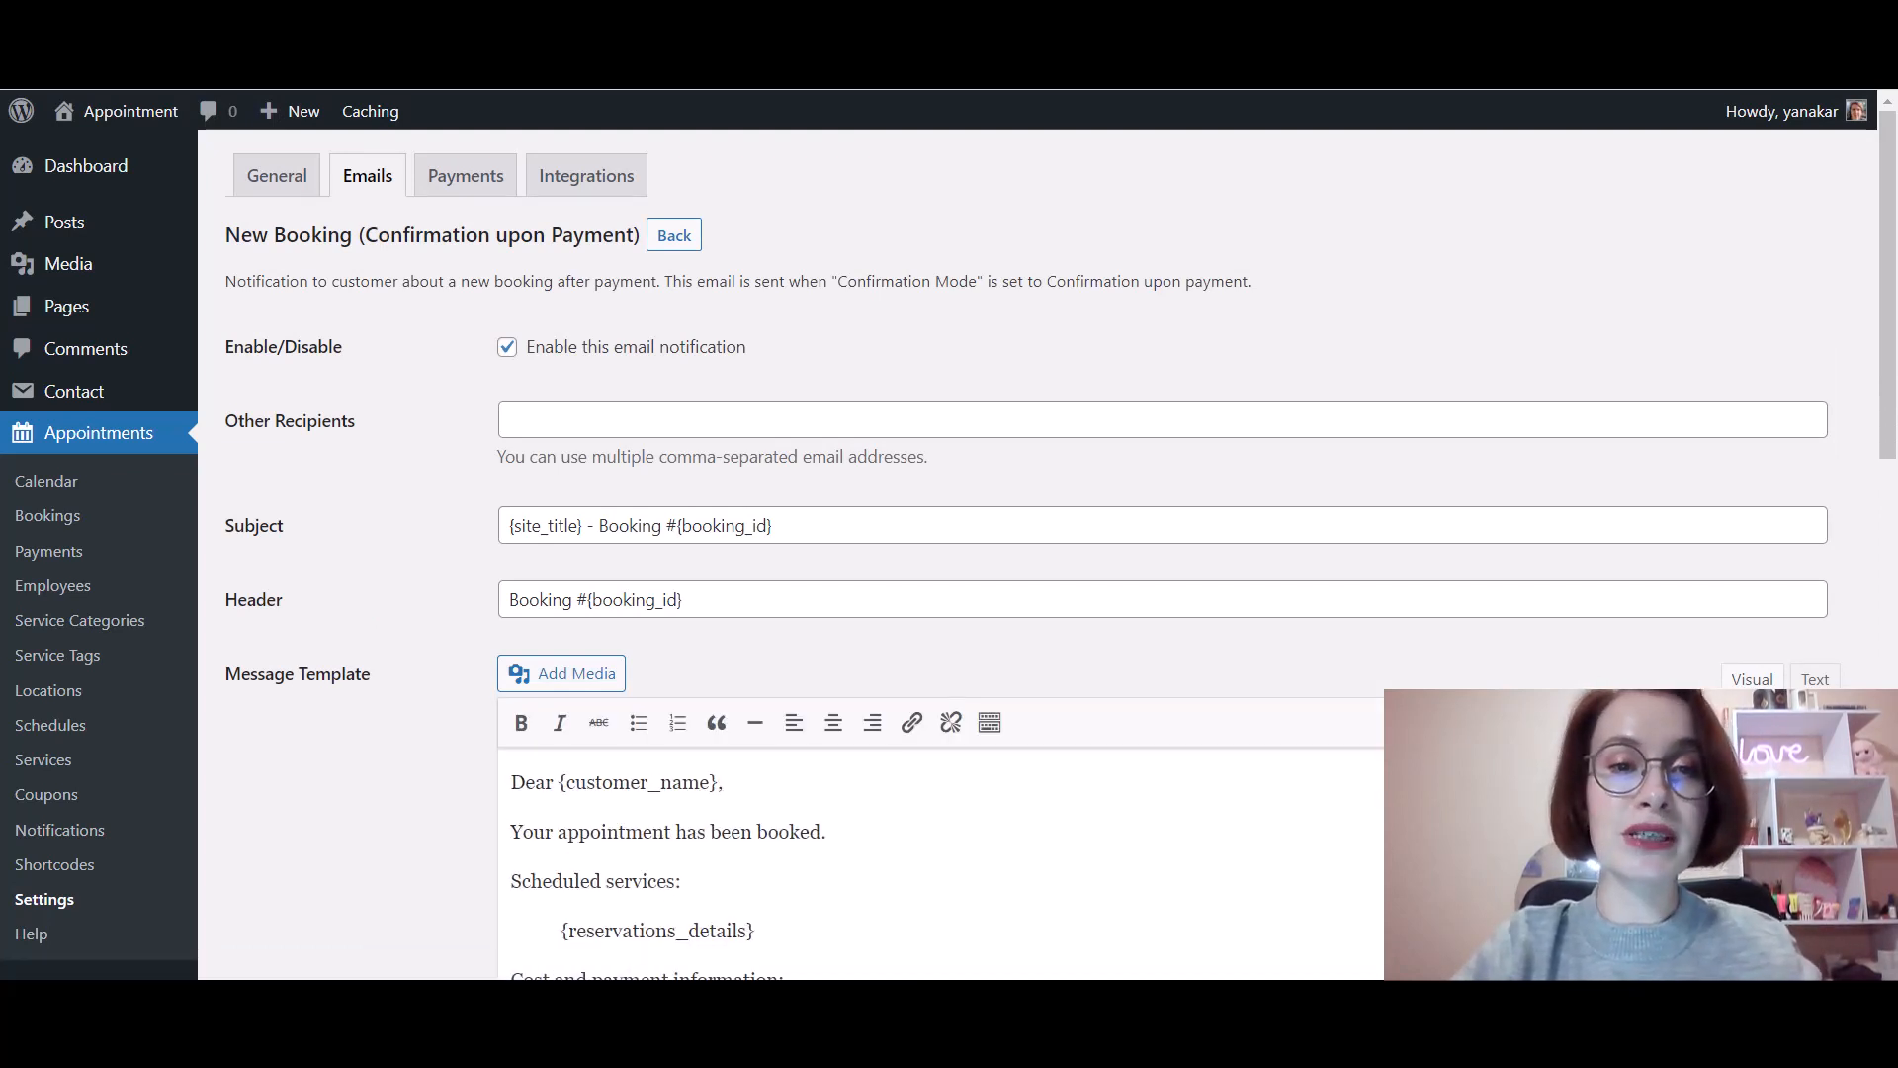
Scroll the Message Template to find the {cancelation_details} tag and available tags list.
scroll(down, 3)
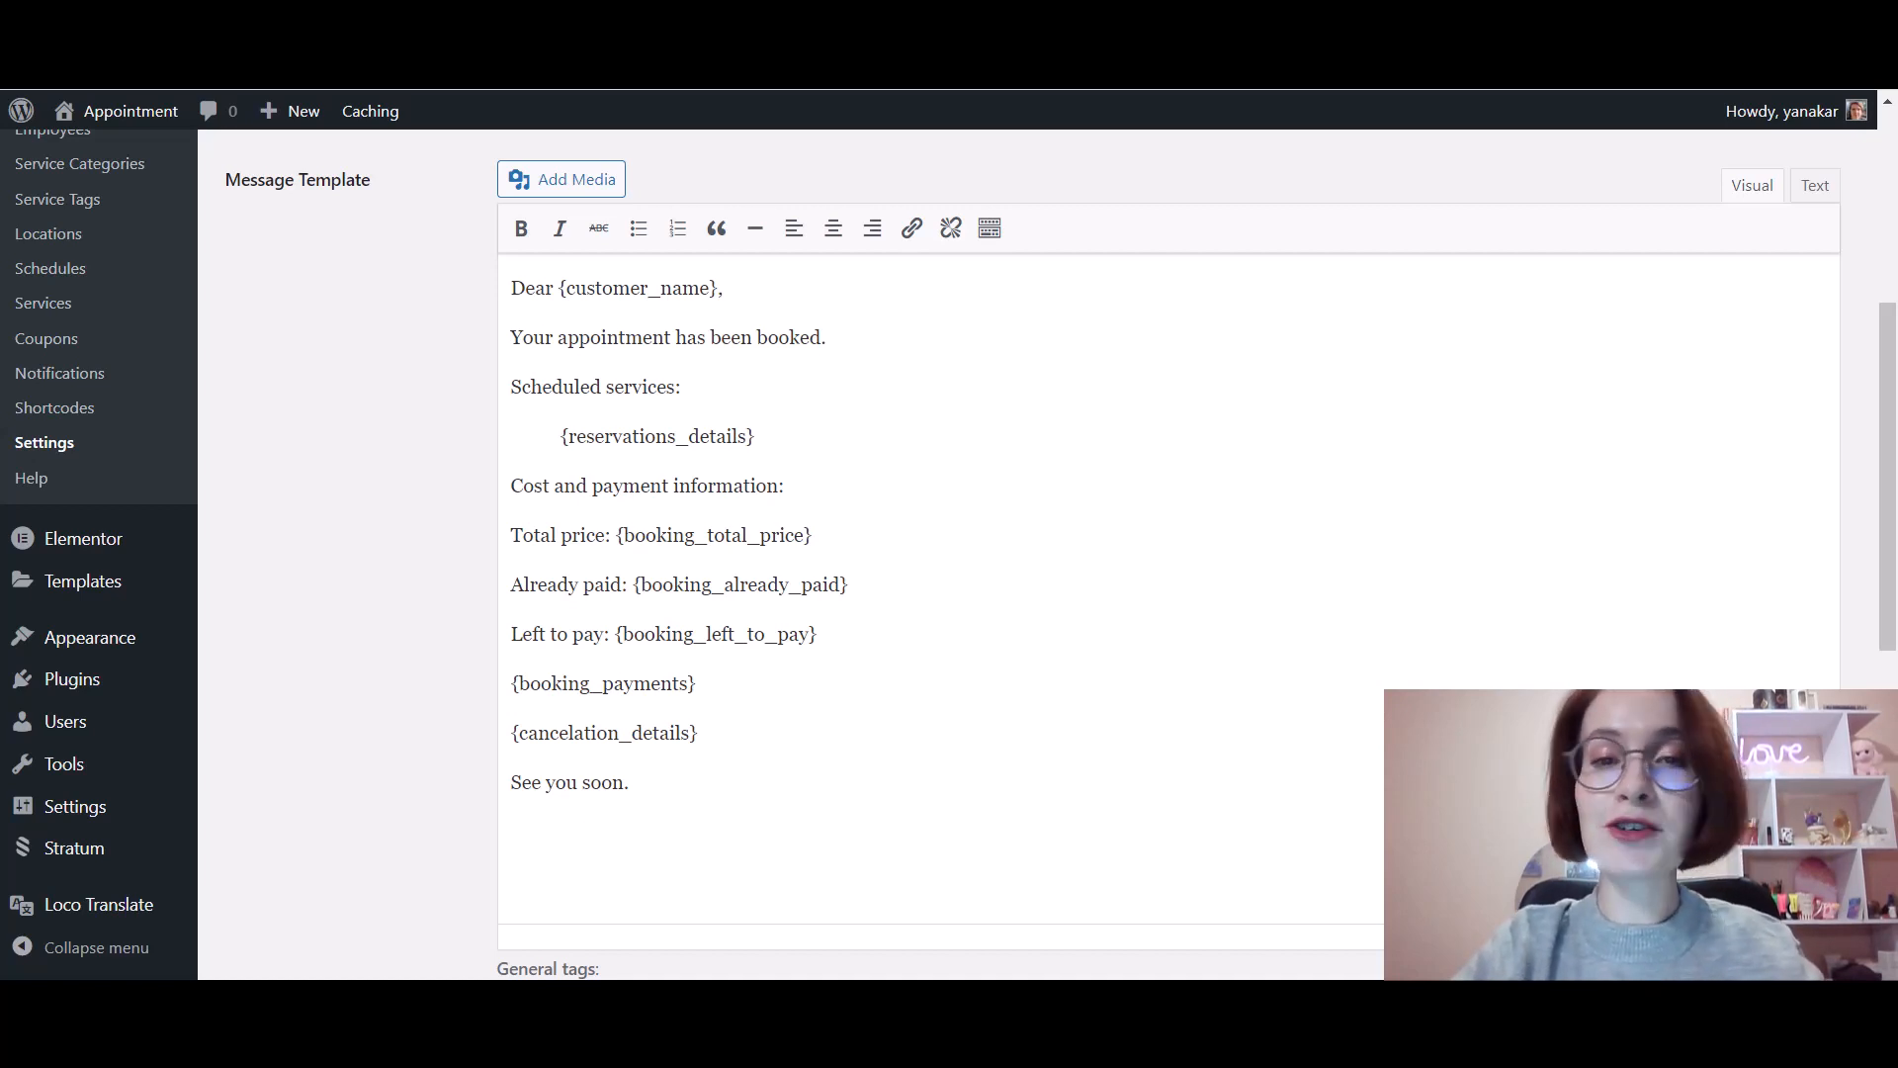
scroll(down, 3)
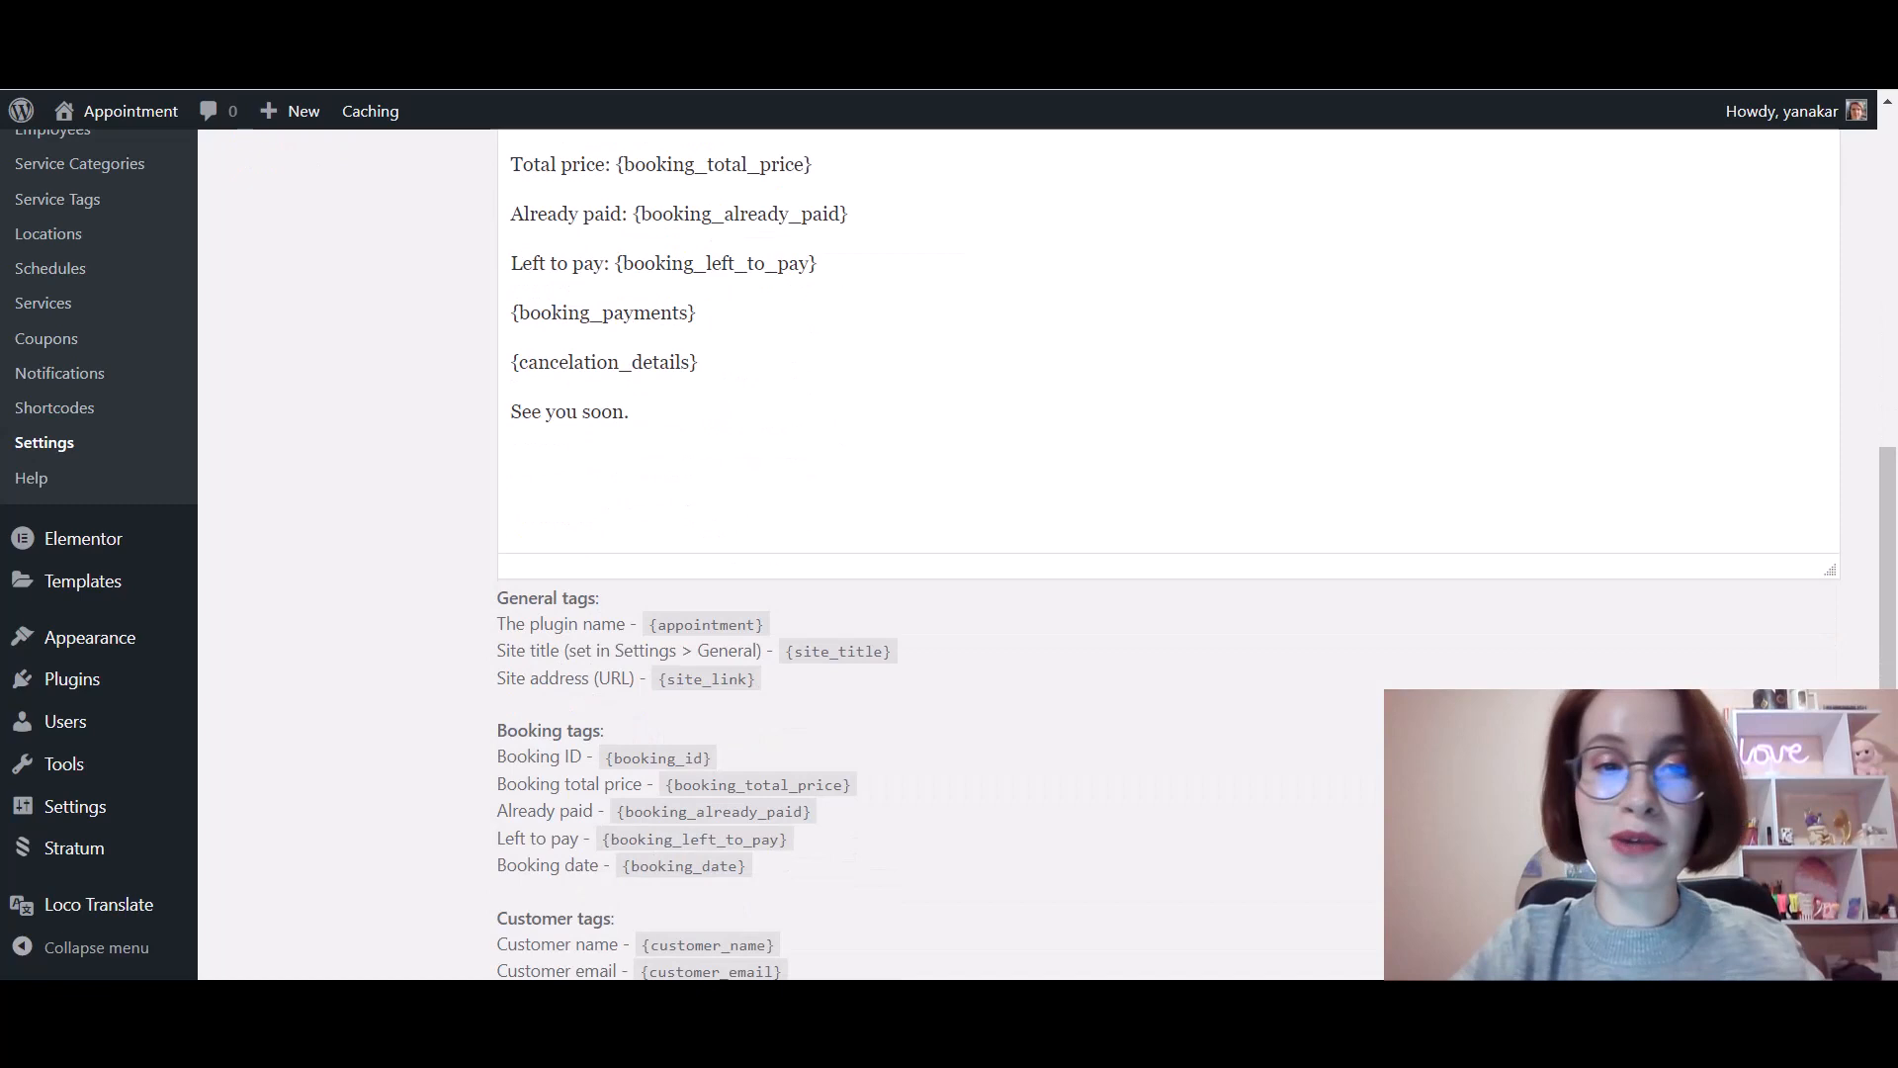
scroll(down, 3)
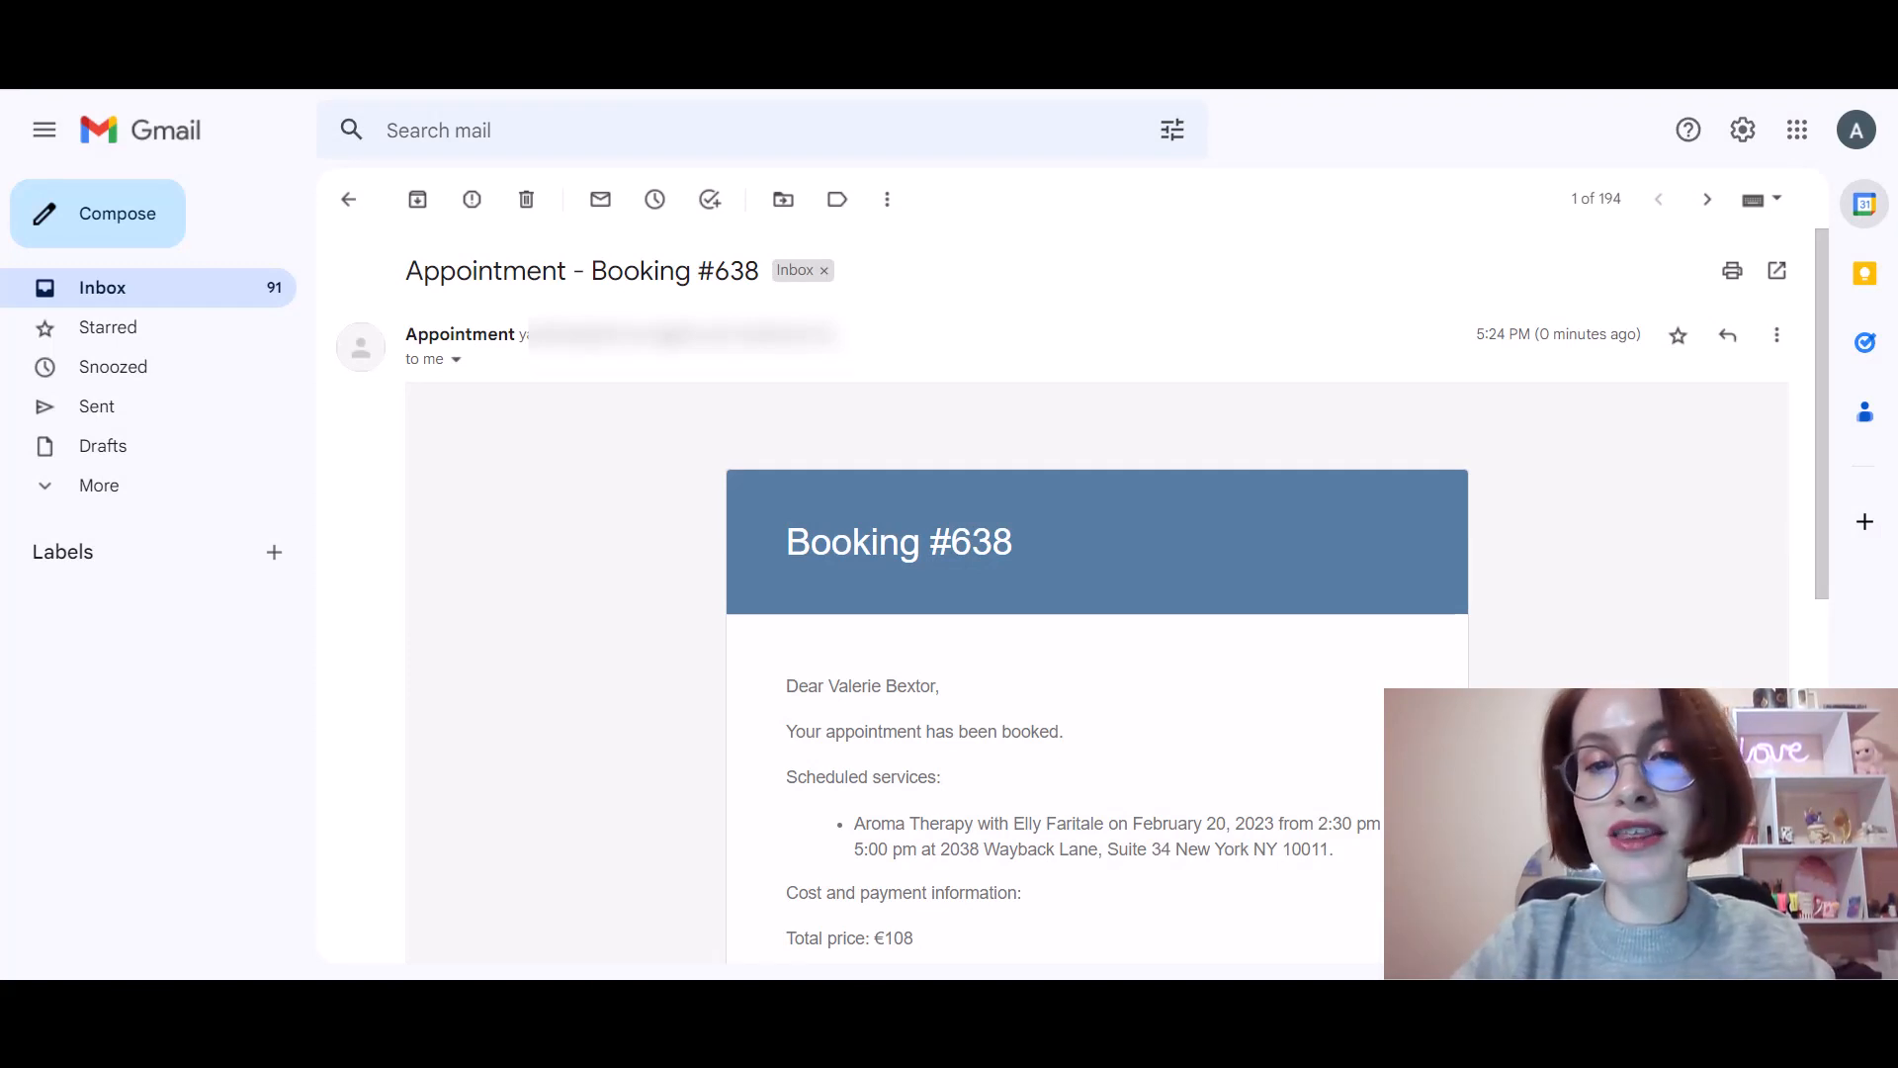
scroll(down, 3)
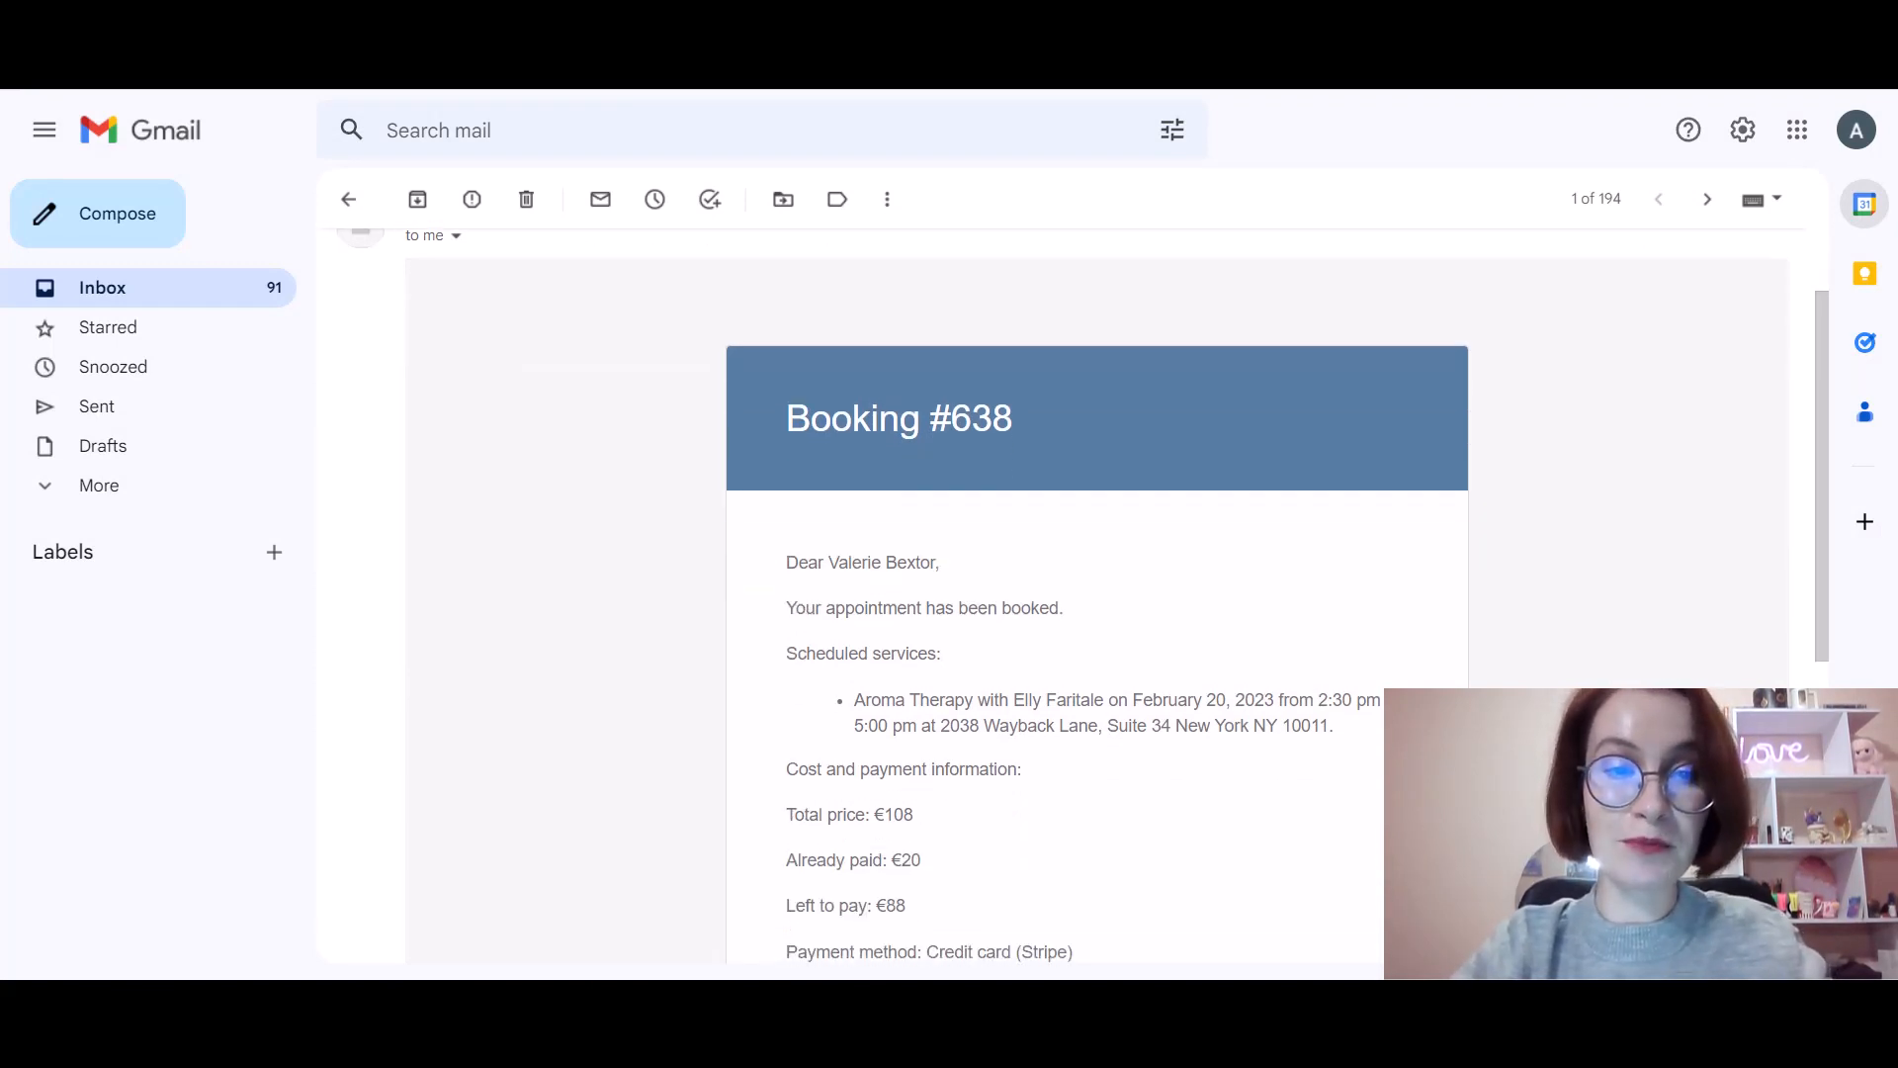
scroll(down, 3)
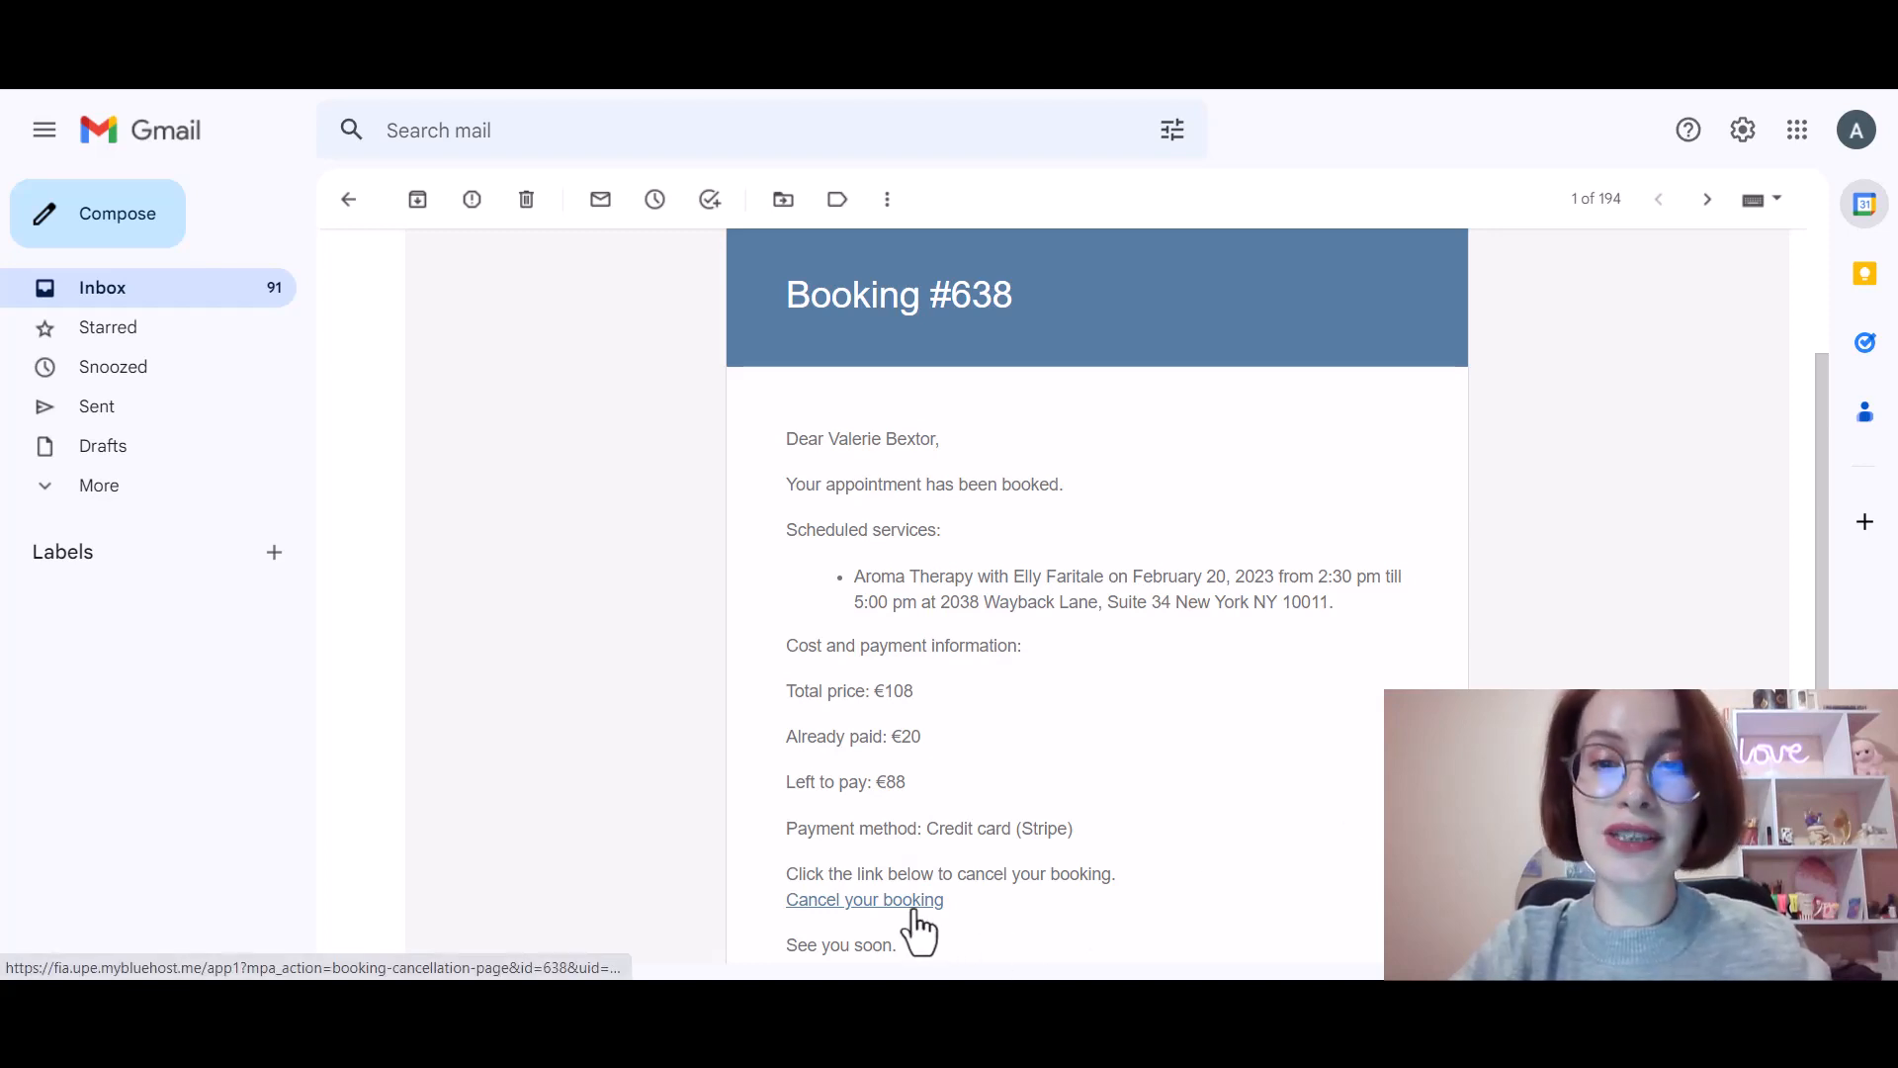
Use the email's cancel link and press Cancel Booking for #638.
click(865, 899)
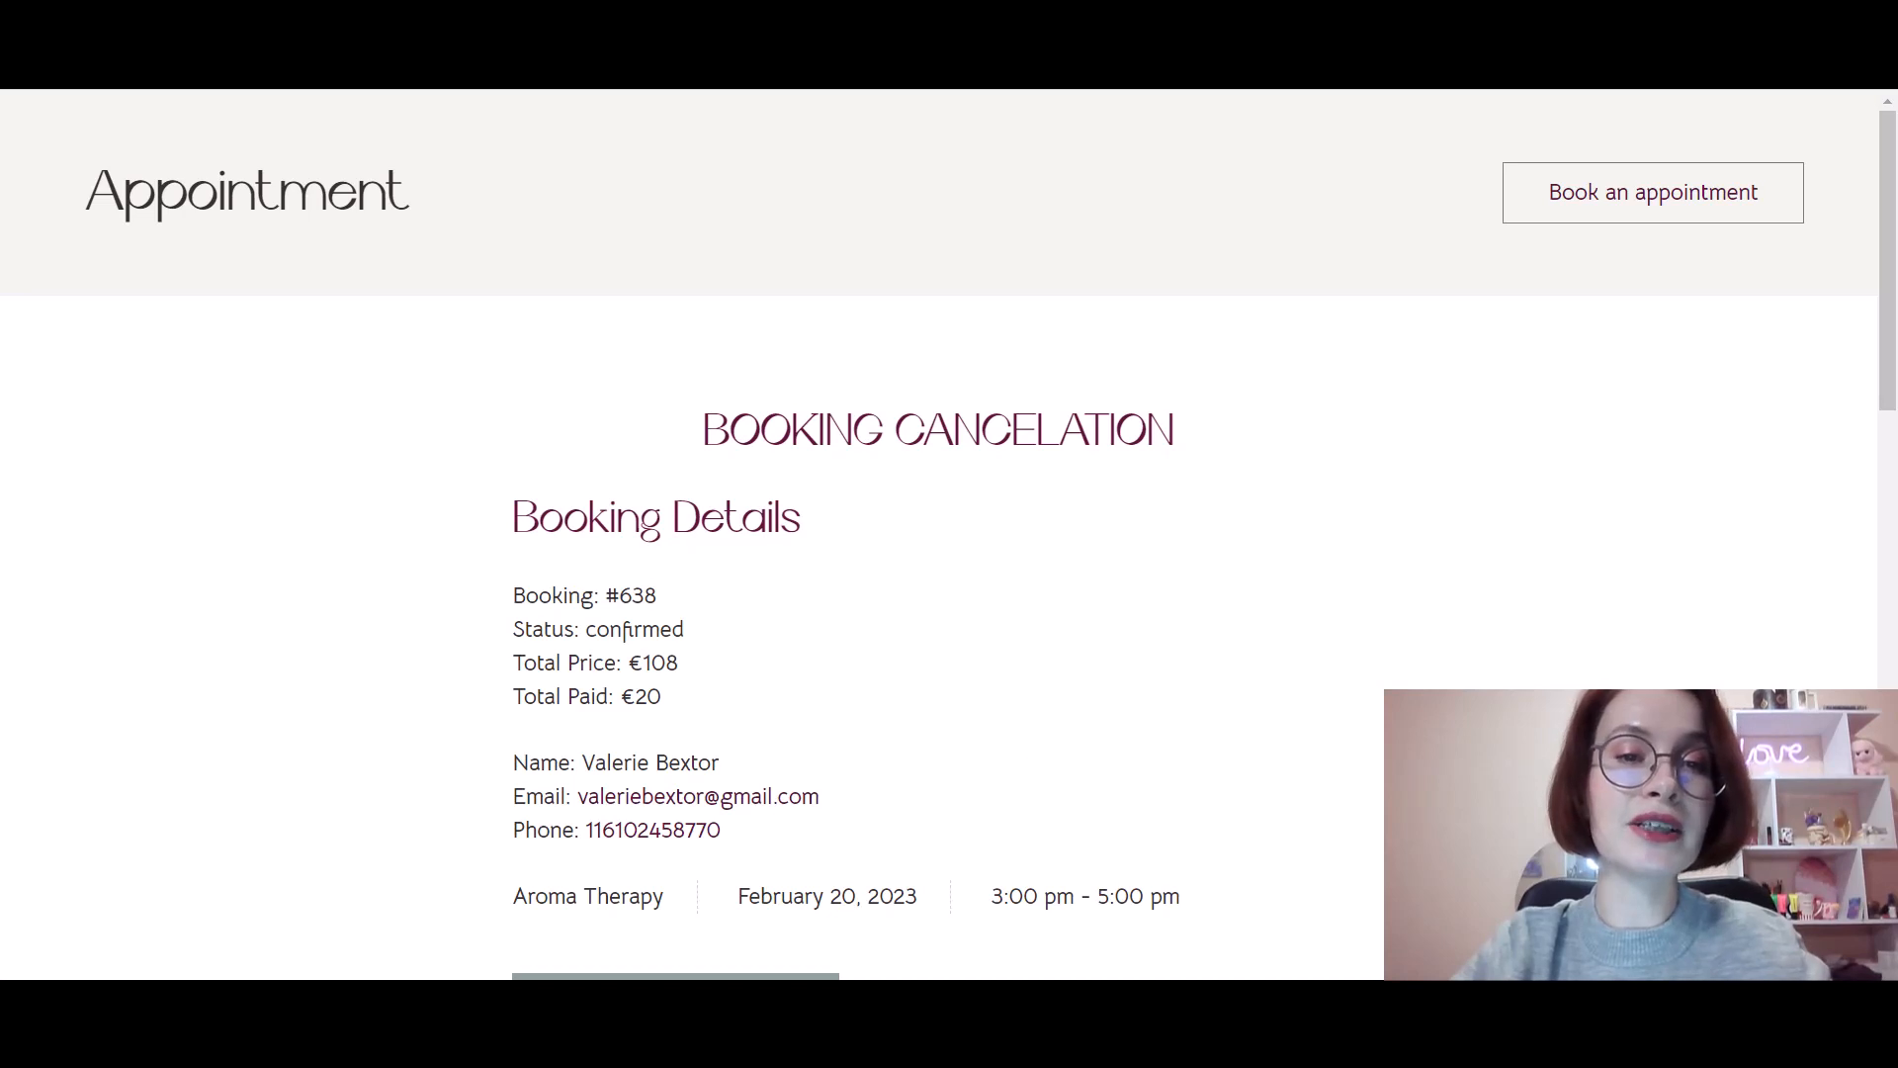
scroll(down, 3)
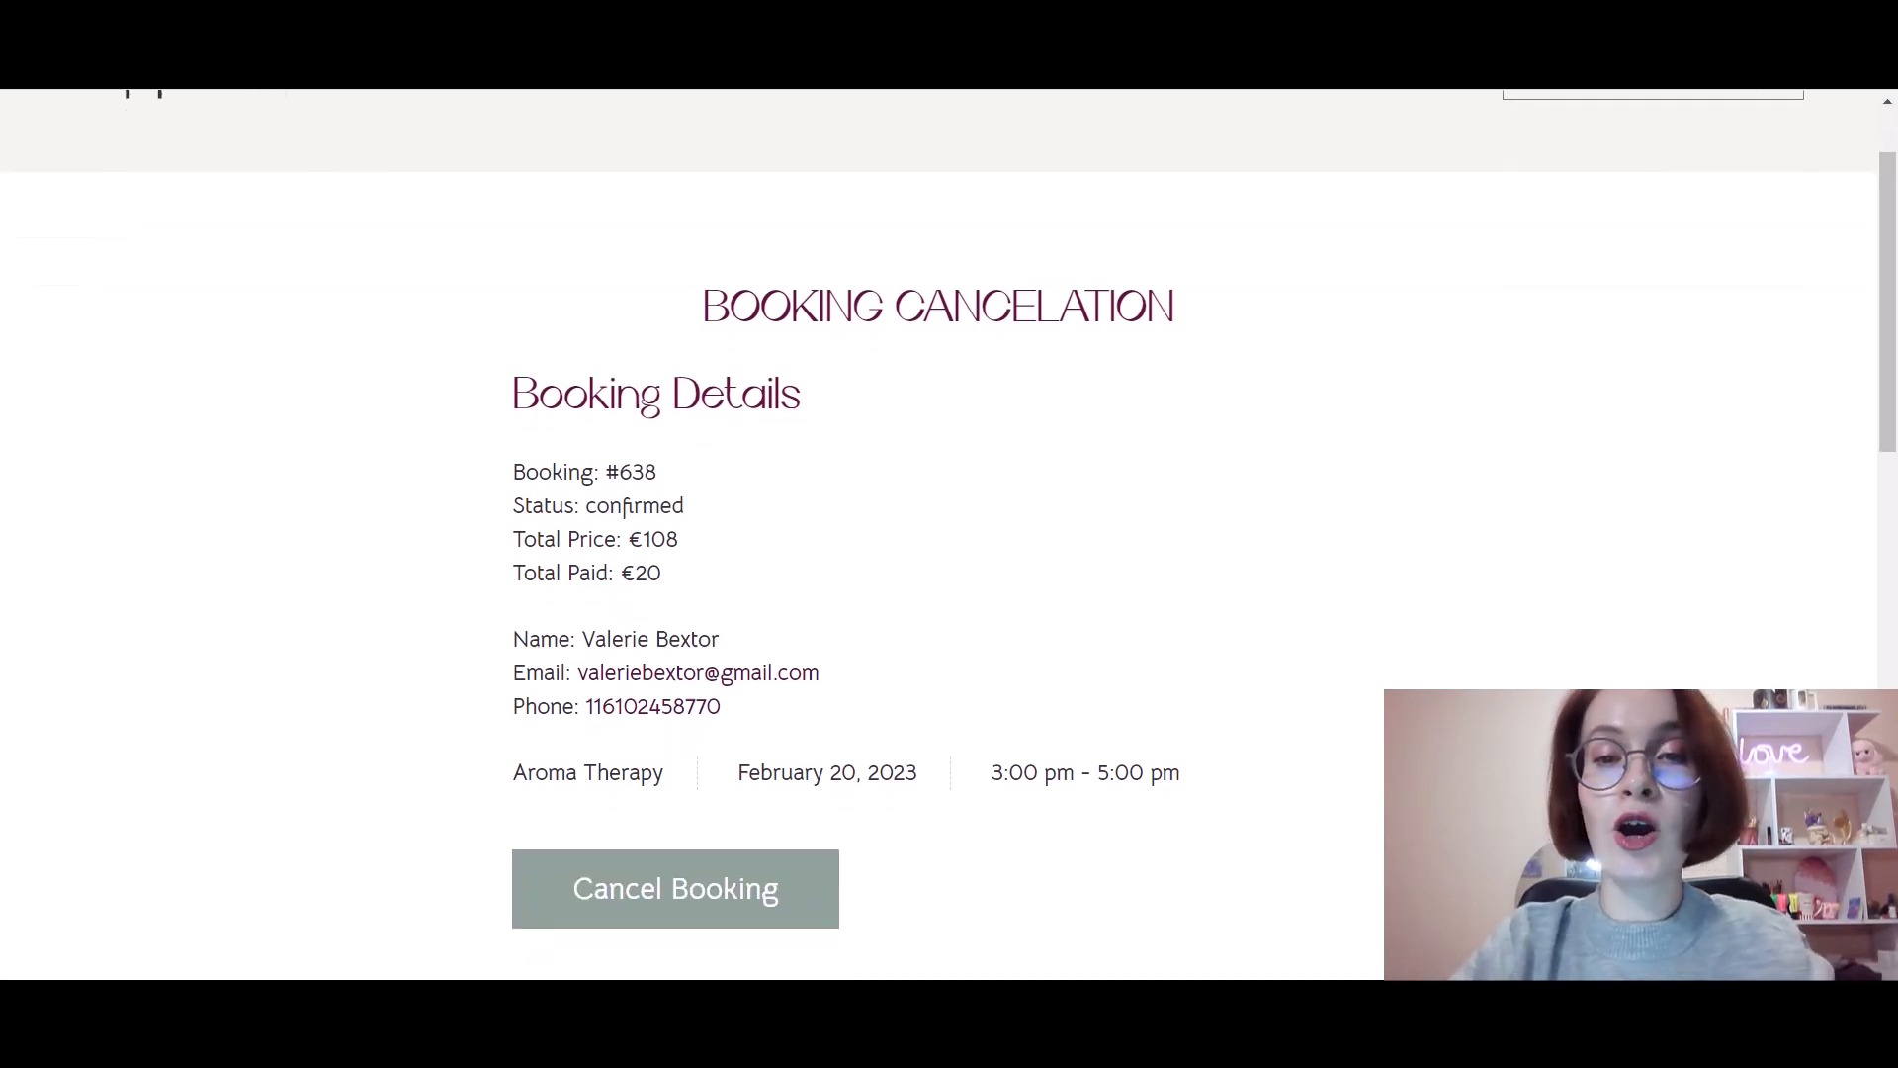
scroll(down, 3)
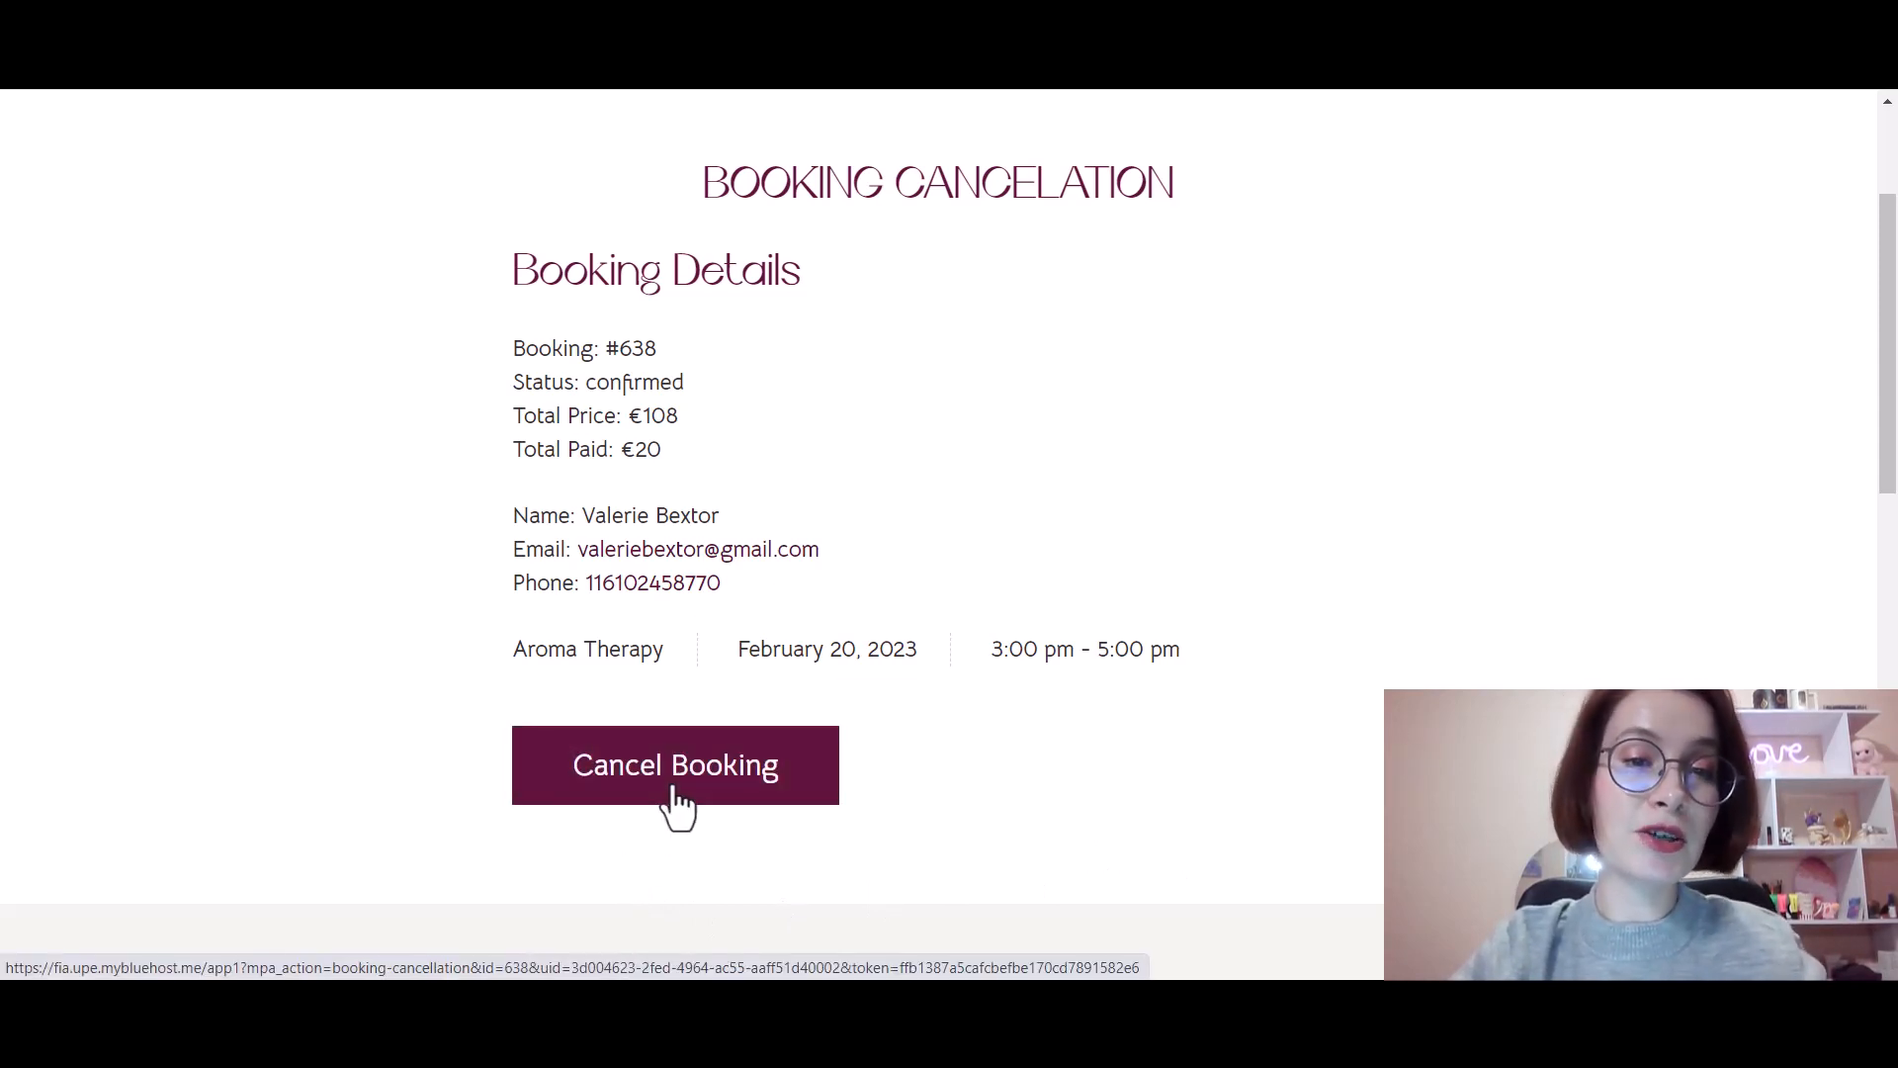
click(675, 766)
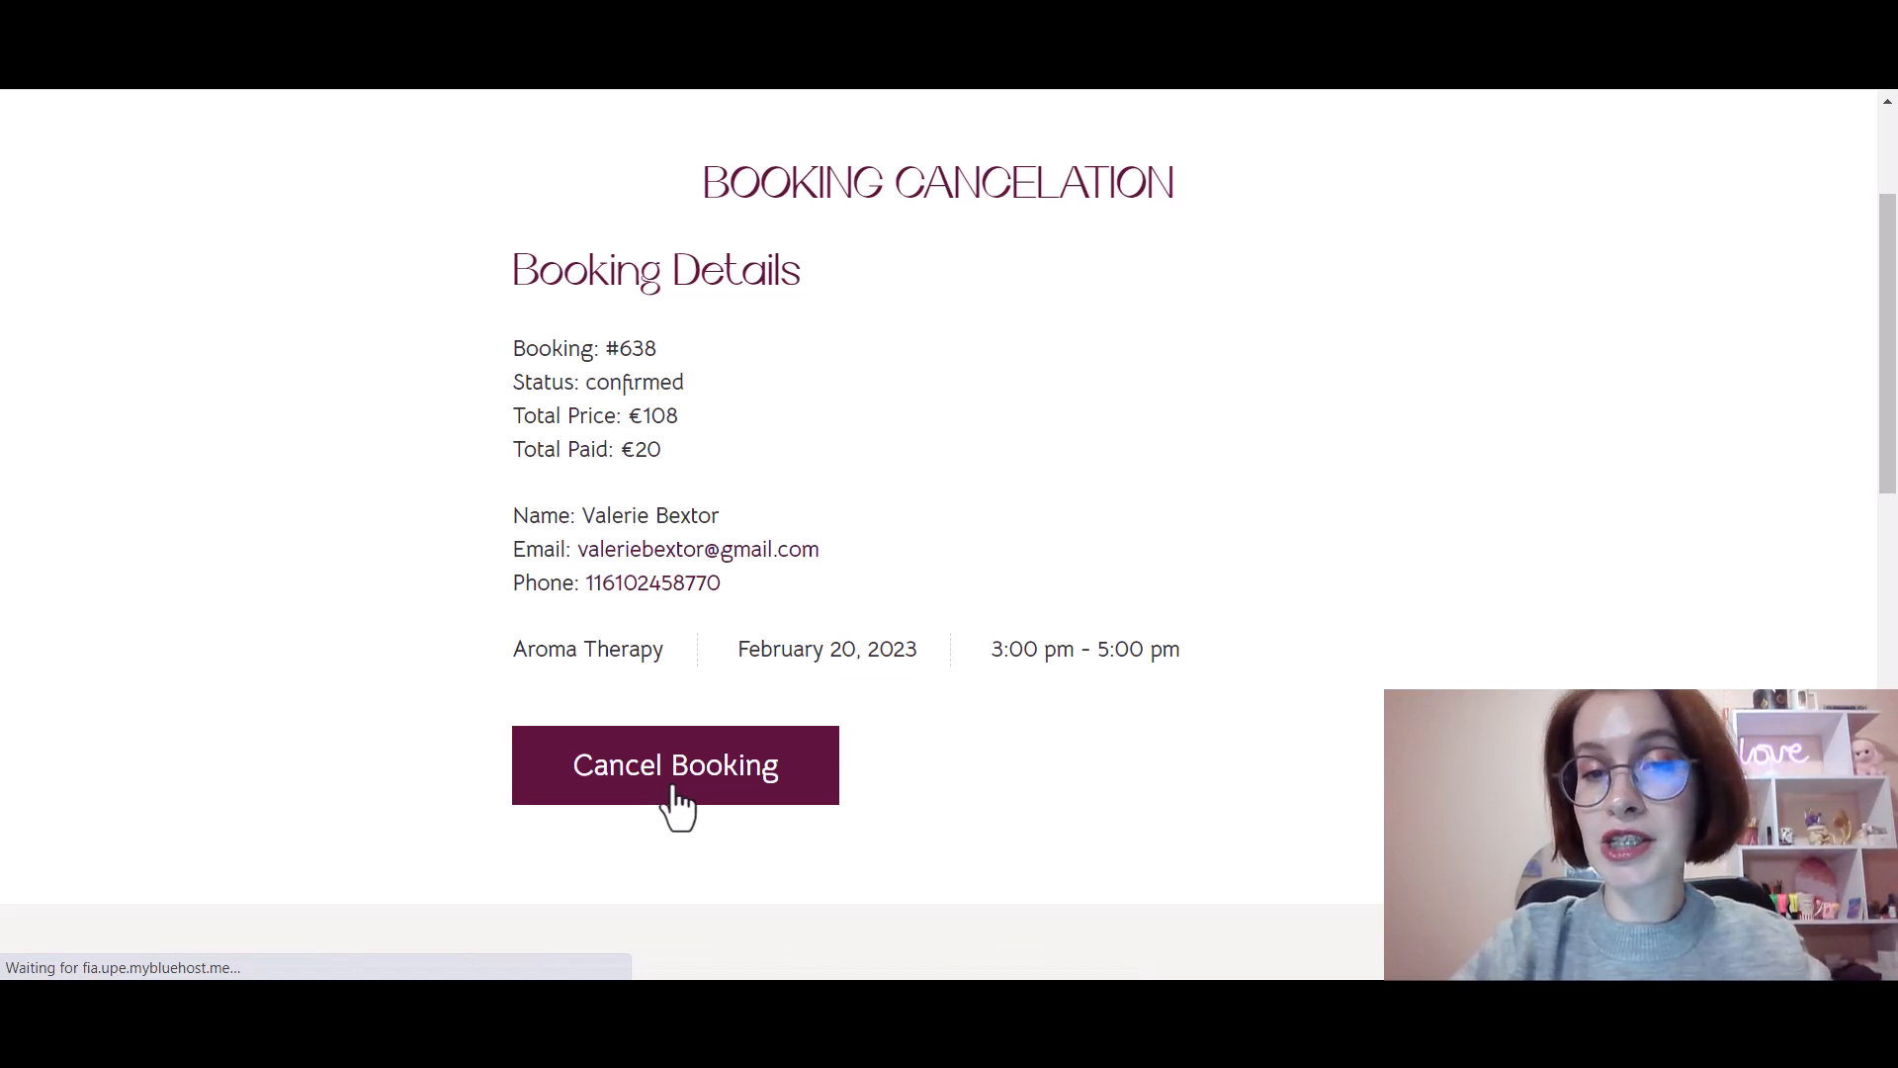
click(675, 765)
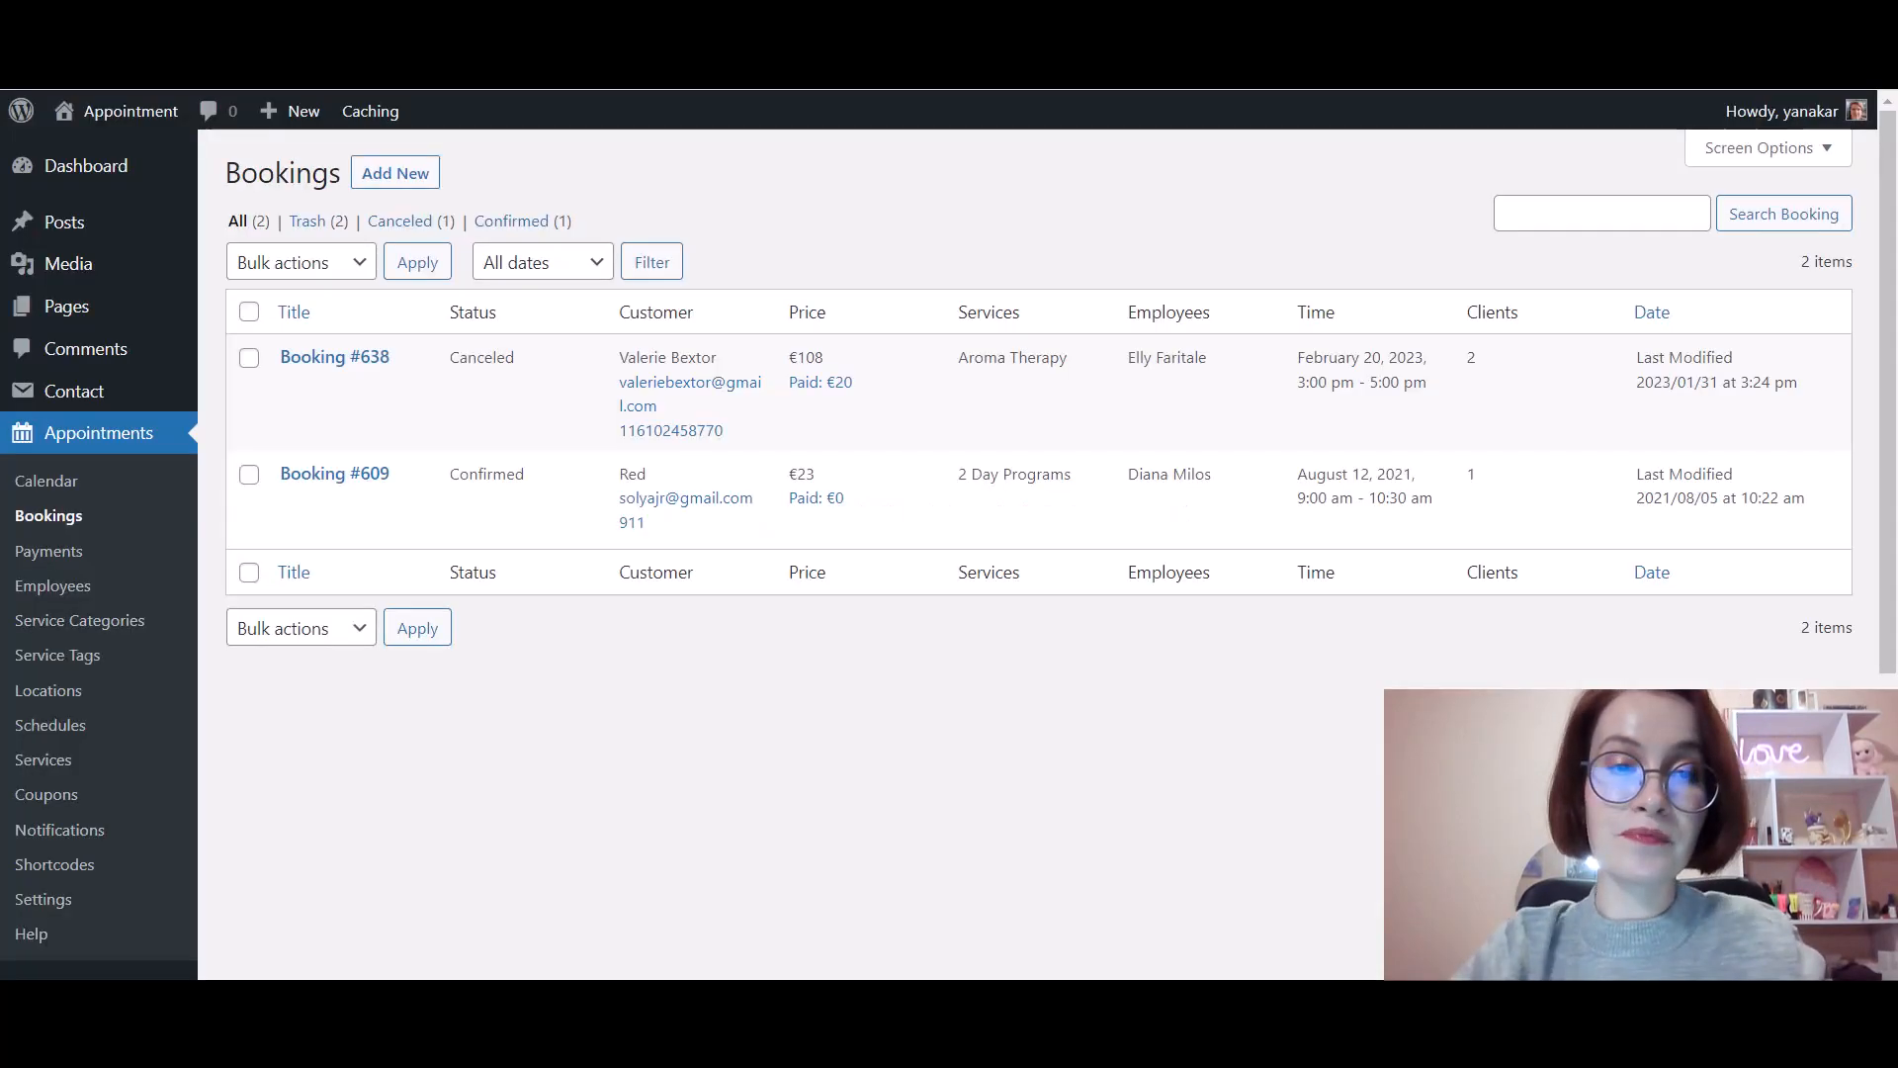
mouse_move(333, 356)
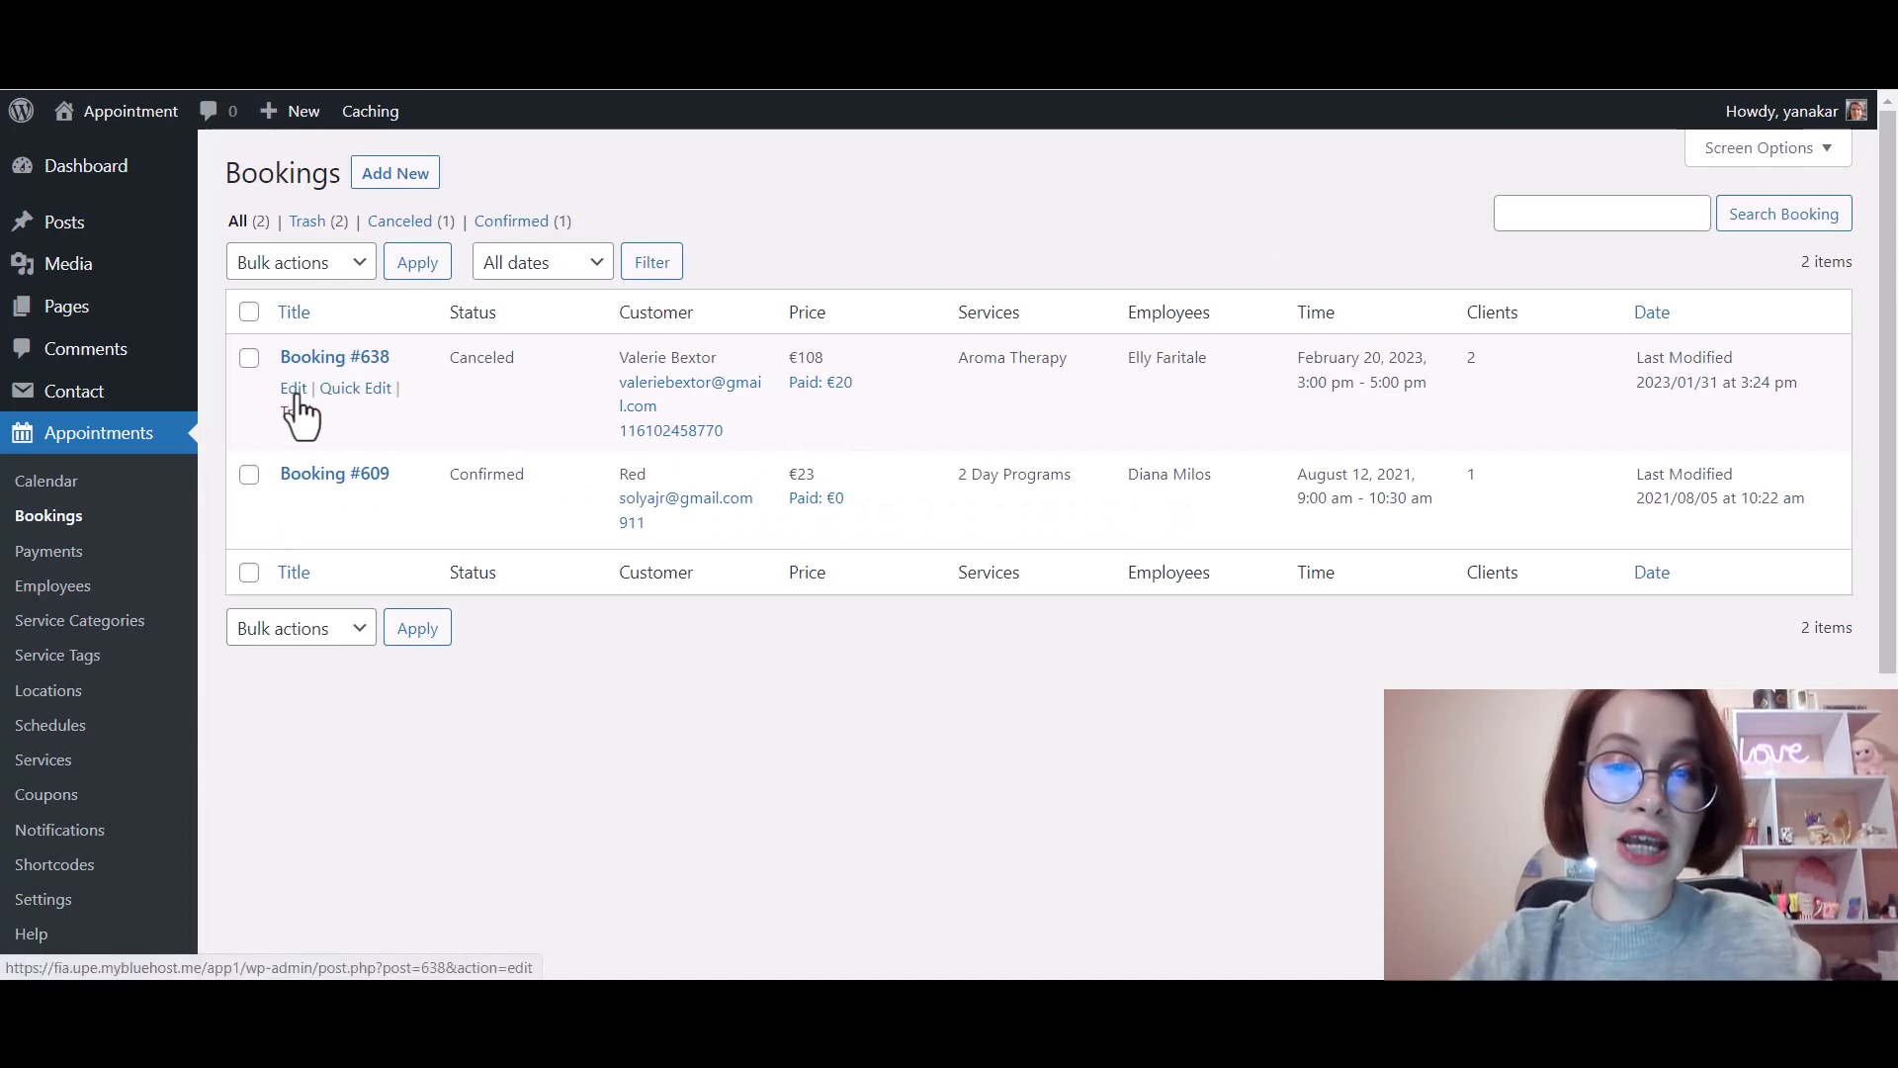
Edit Booking #638 and check its Status dropdown showing Cancelled.
click(293, 387)
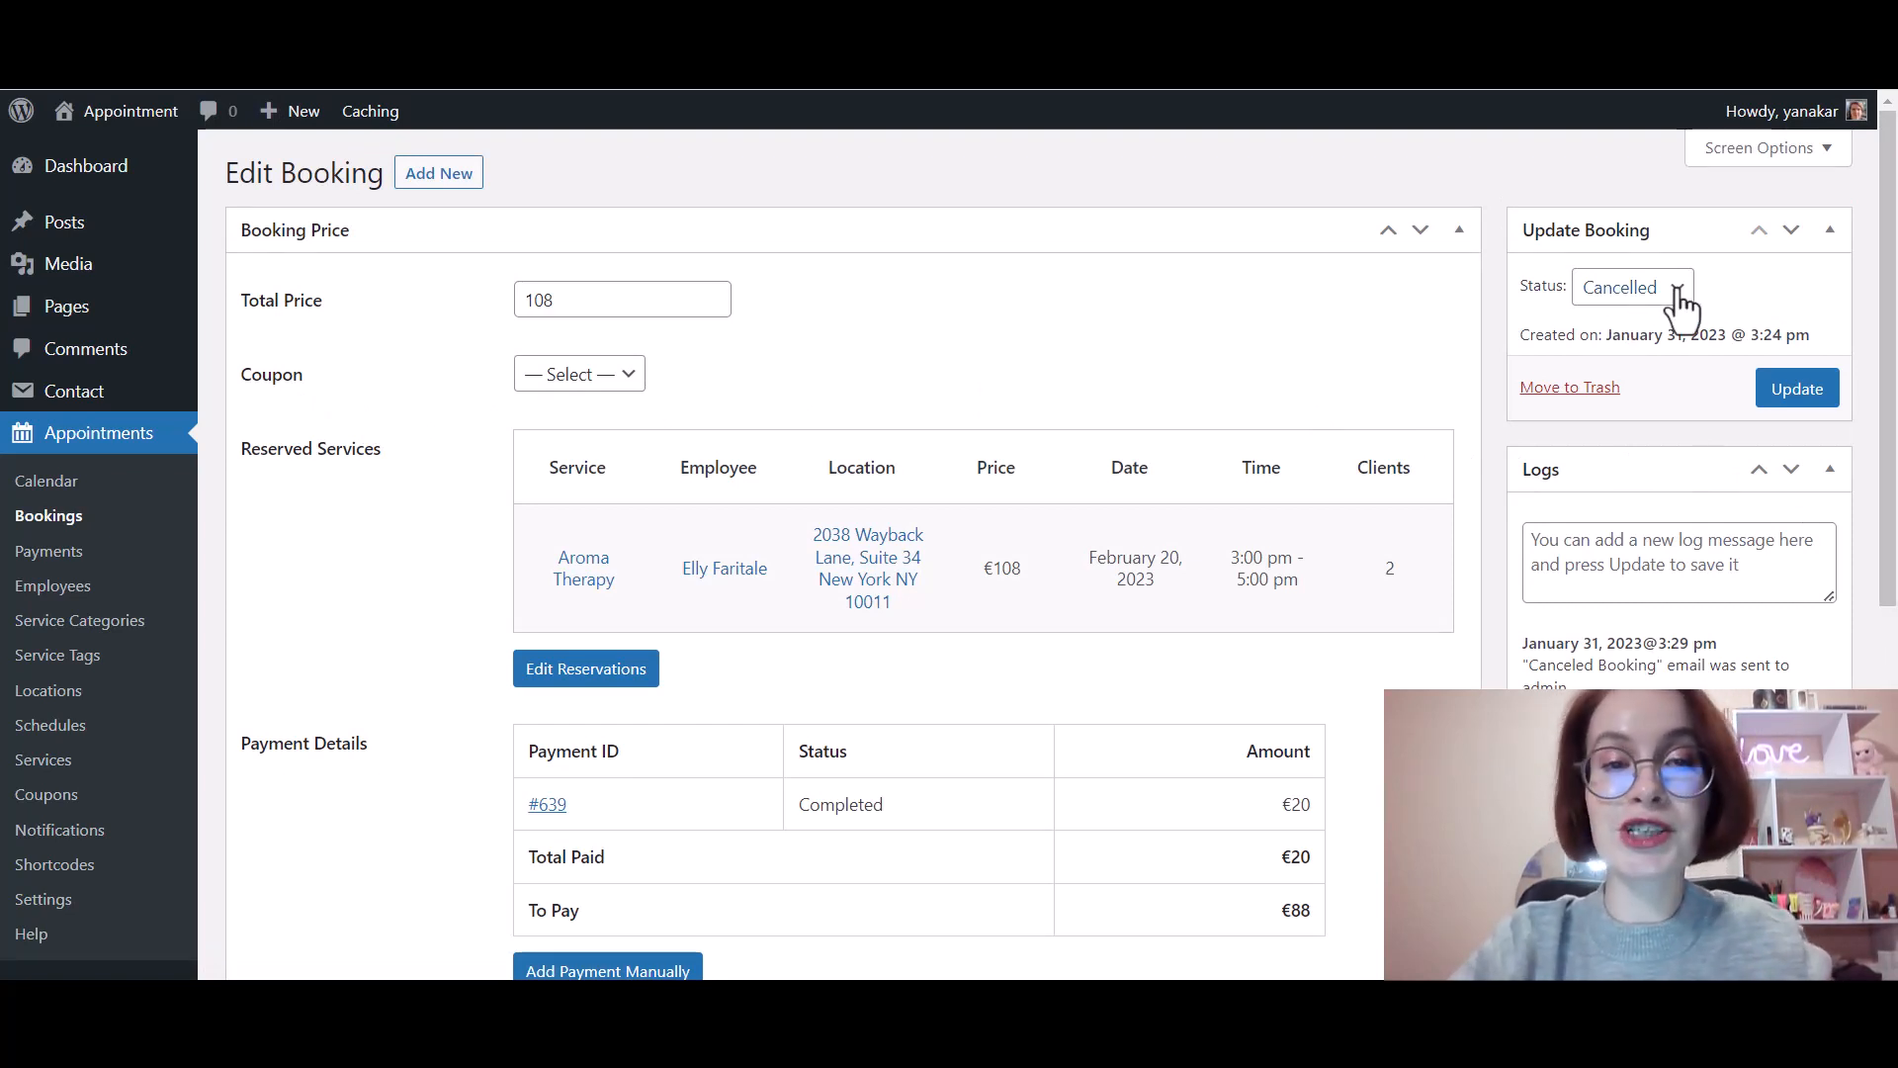
click(1632, 288)
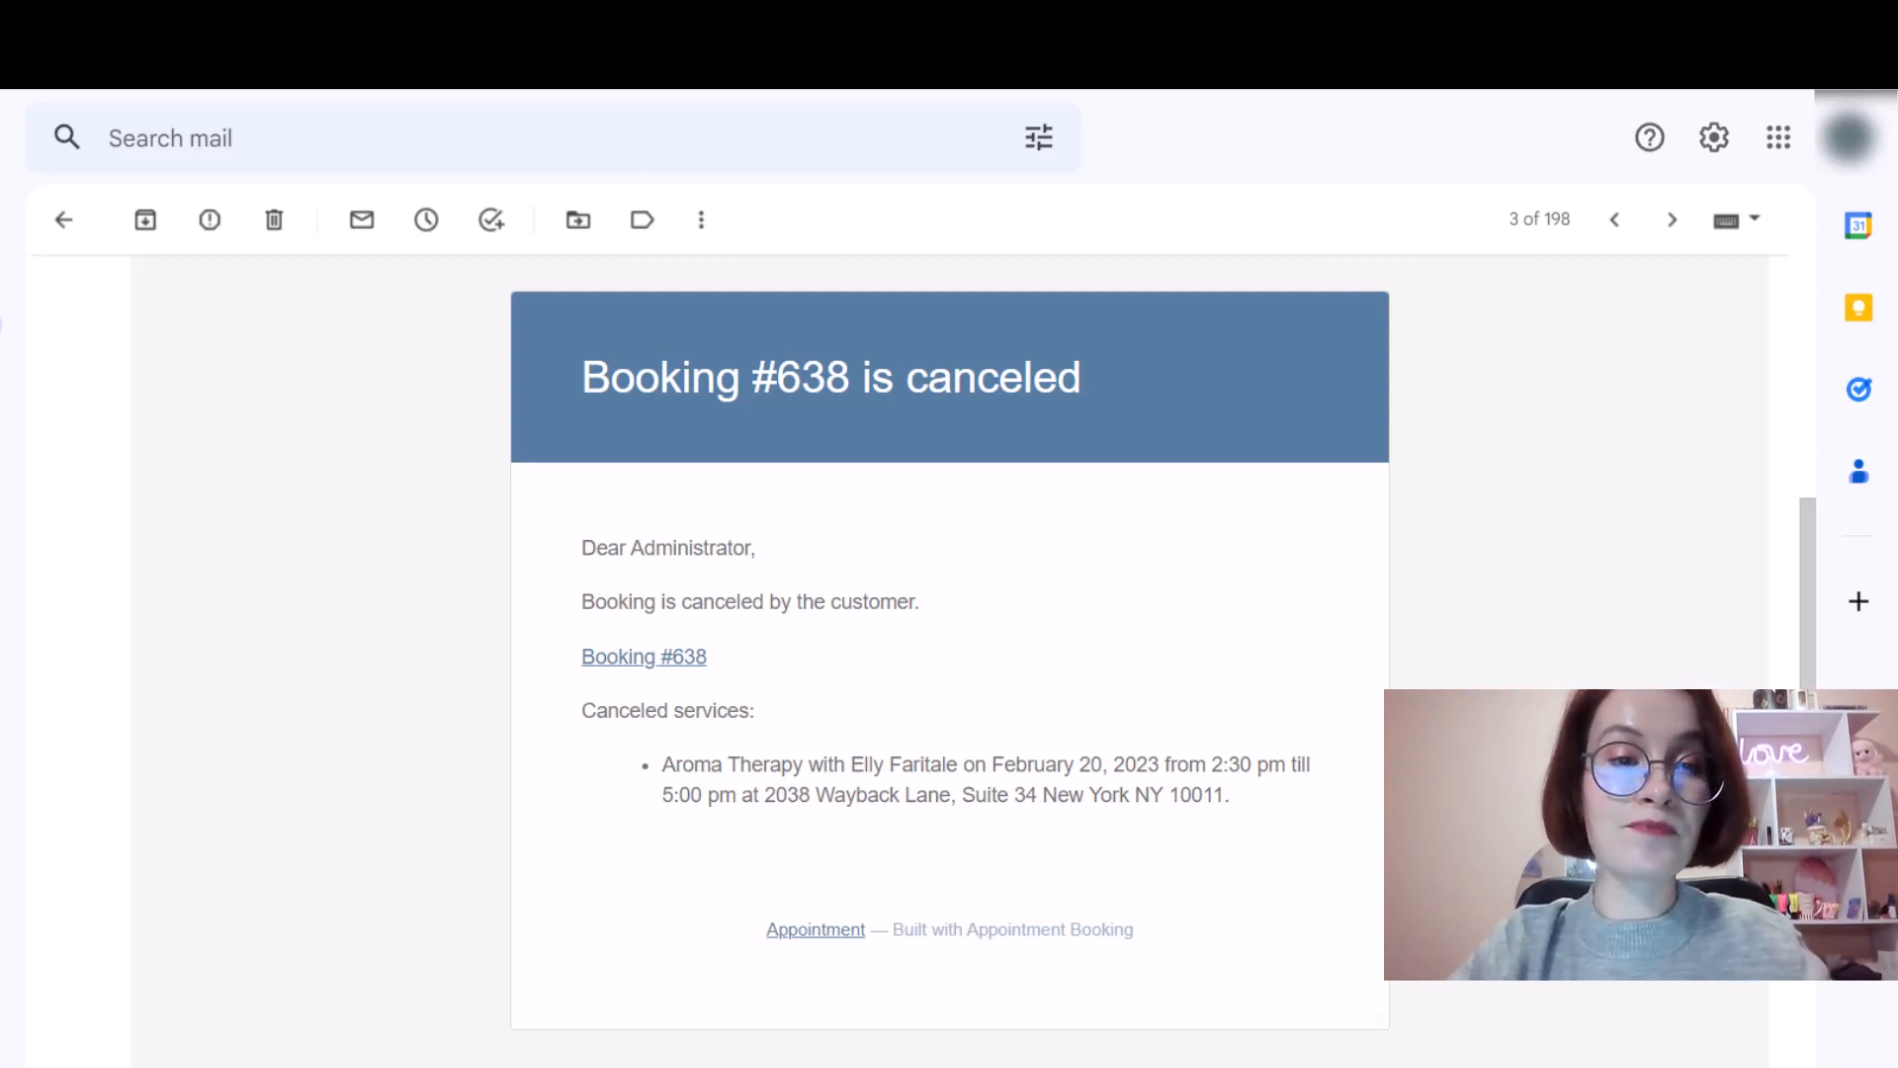
mouse_move(457, 173)
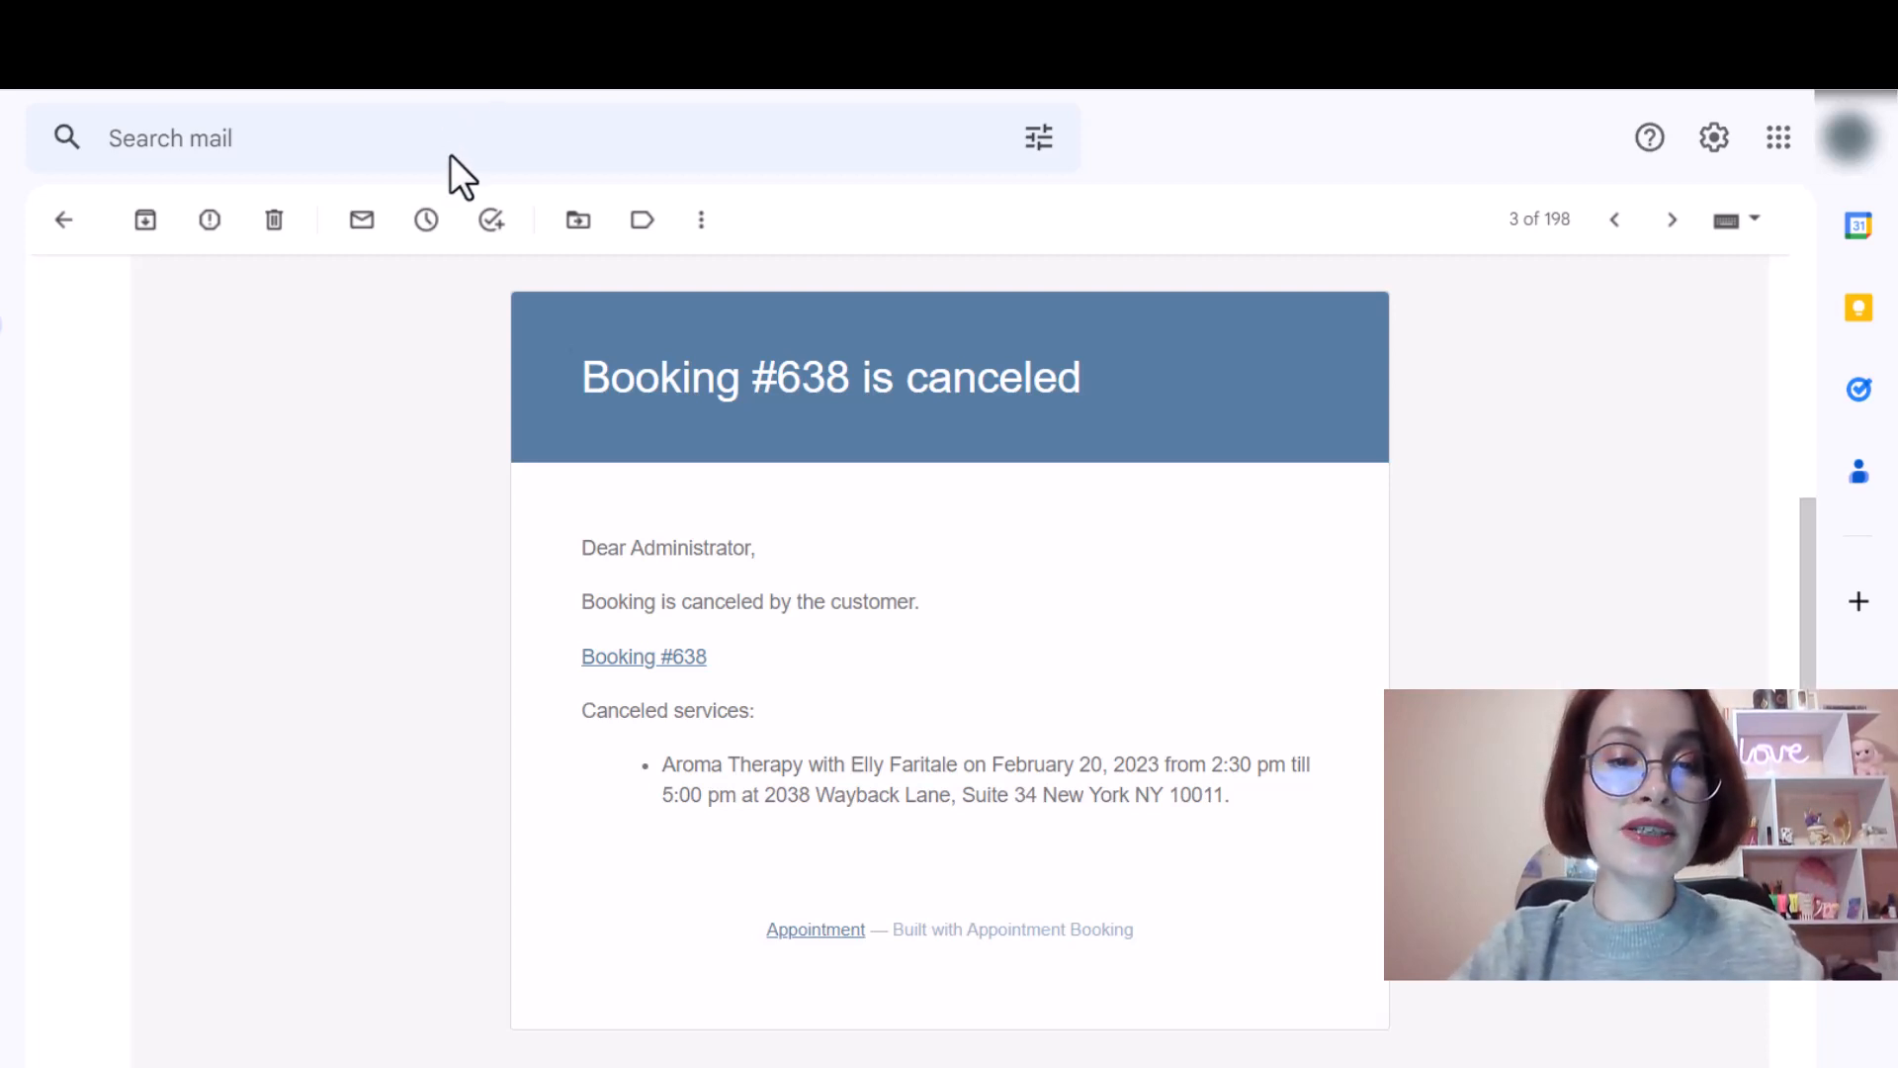
Review the 'Booking #638 is canceled' admin email, then reopen the customer confirmation email.
click(1615, 219)
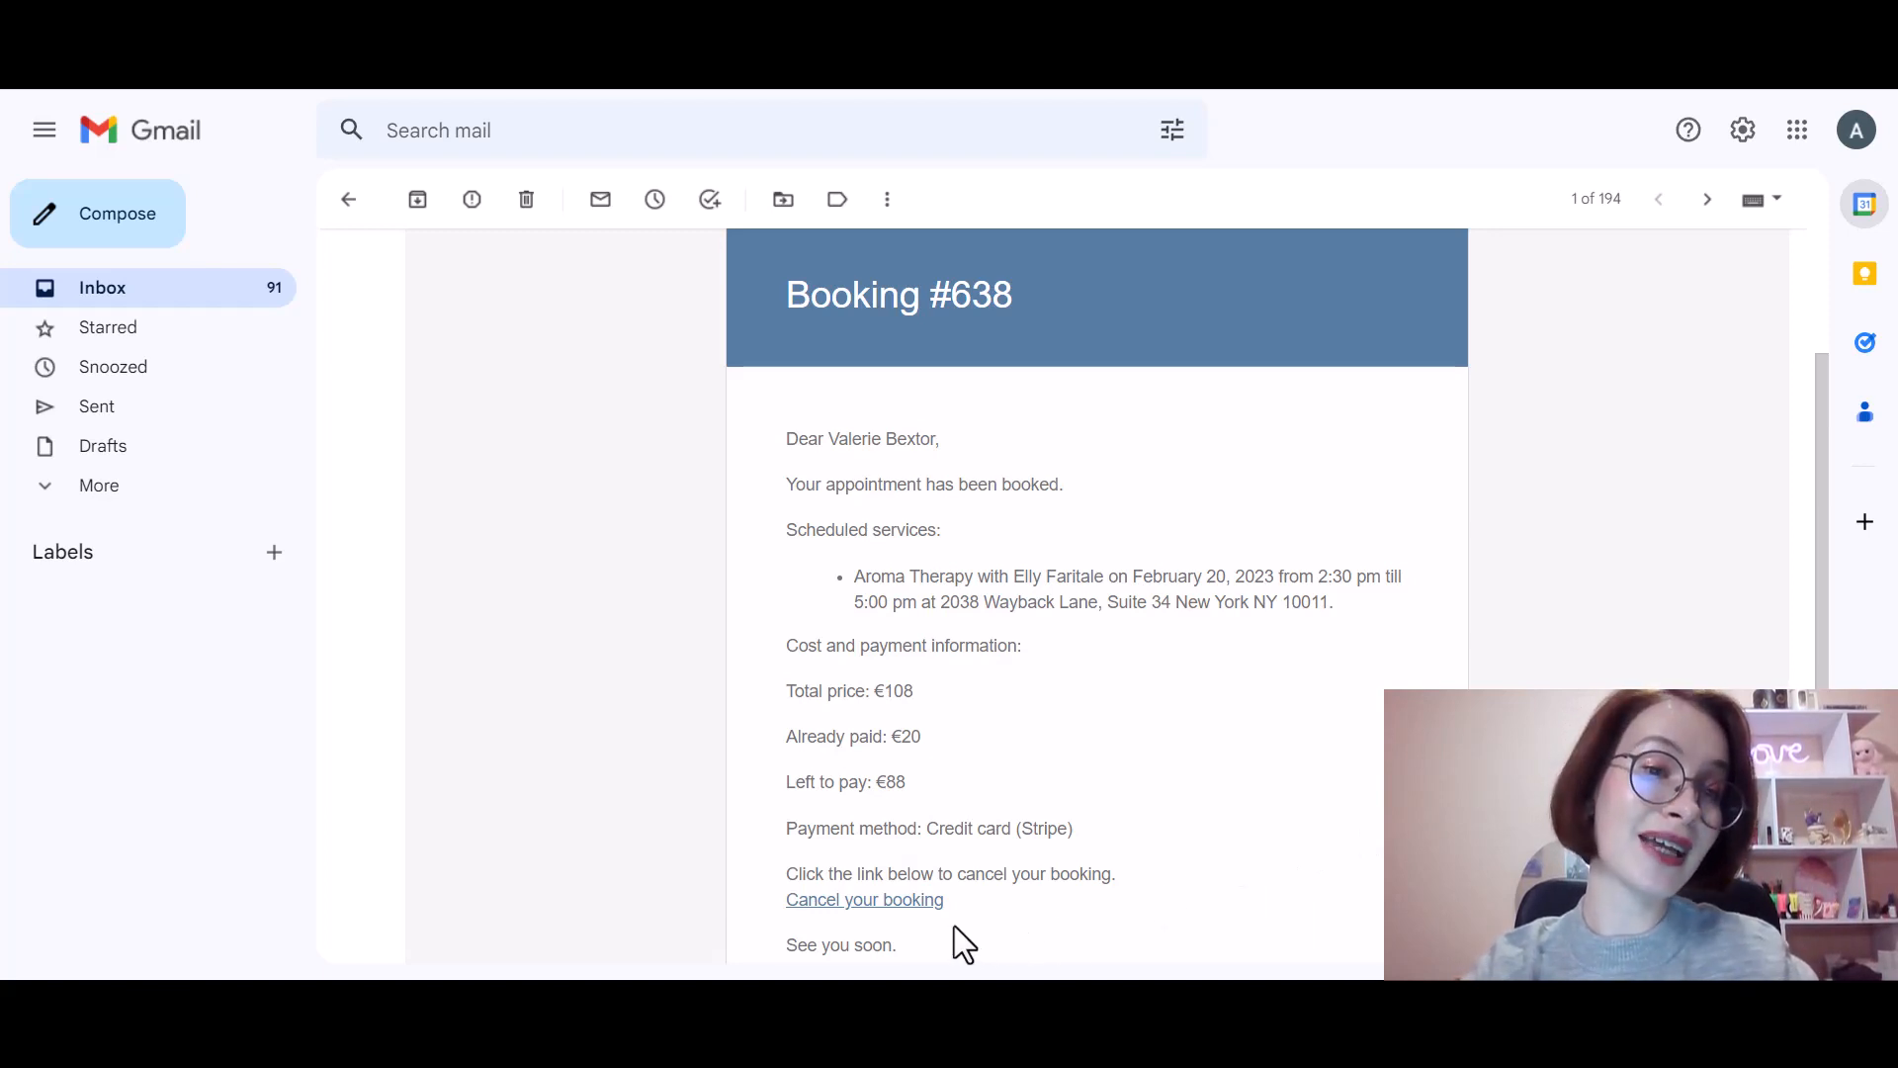
Reopen the #638 cancellation page from the email, still showing status confirmed.
click(864, 899)
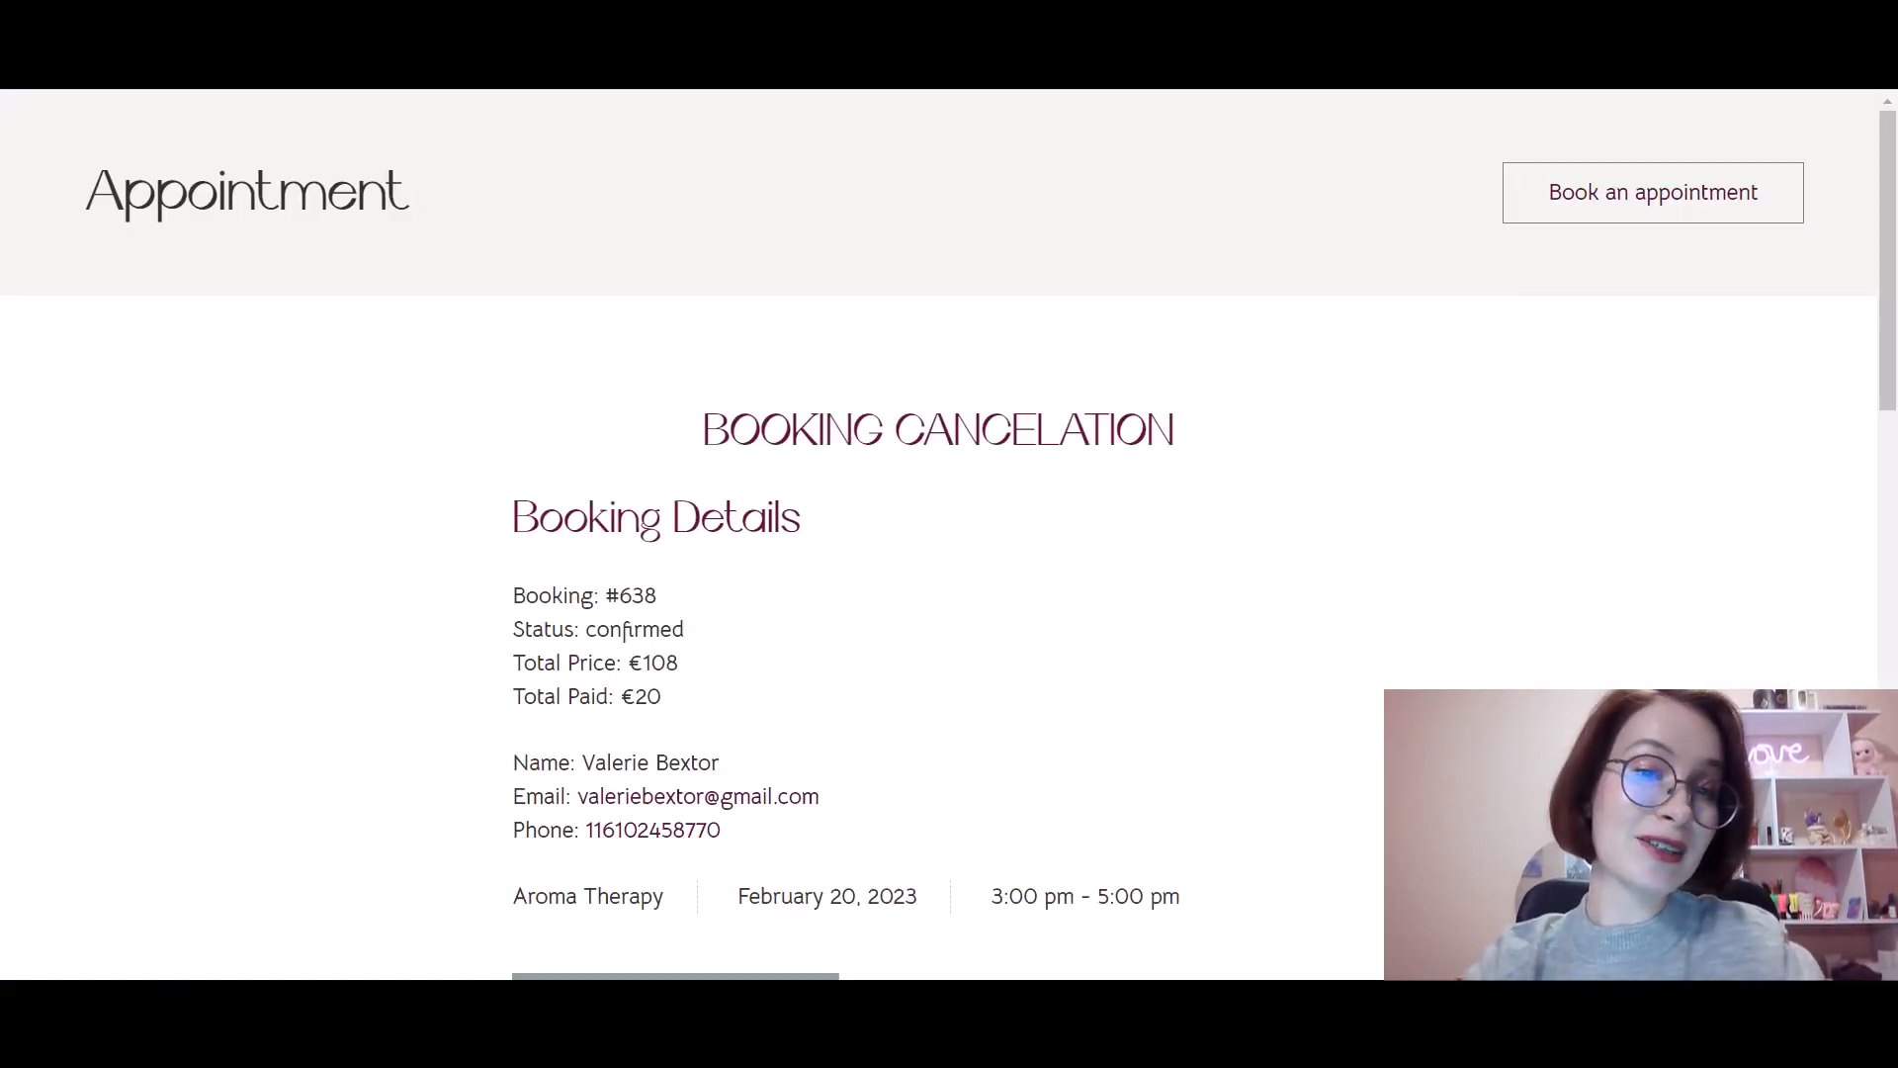
scroll(down, 3)
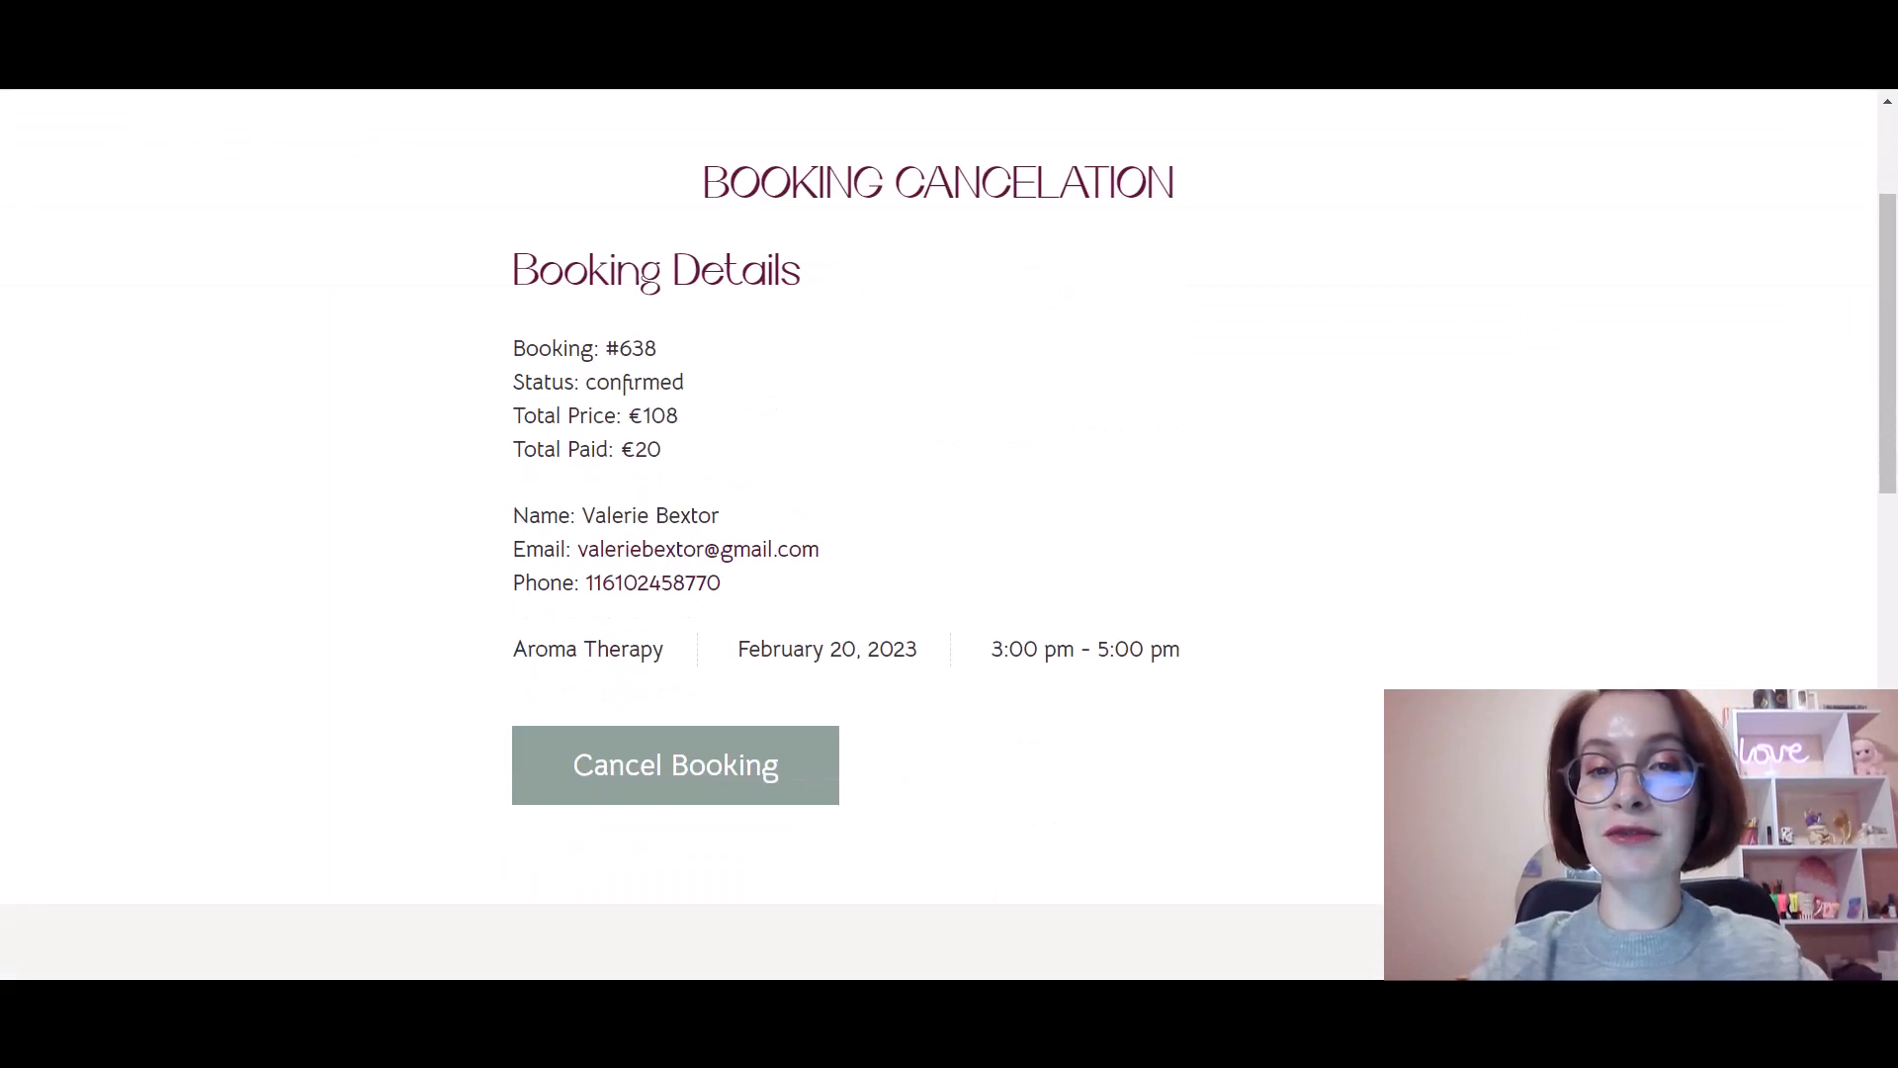